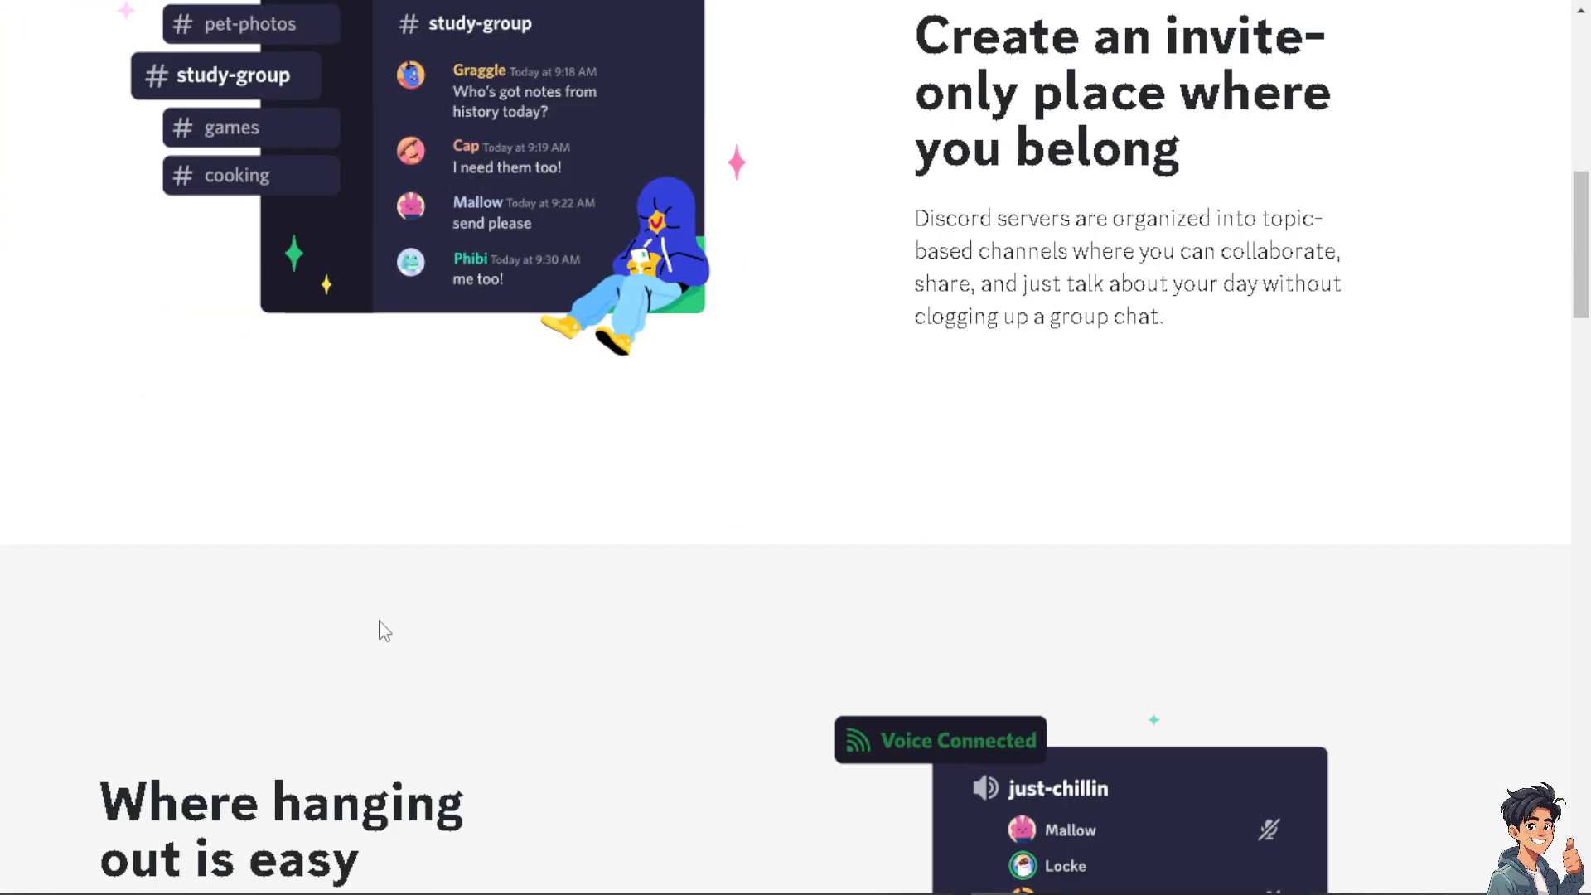
- Scroll the Discord login page and follow the Register link to the Create an account form
scroll("down", 3)
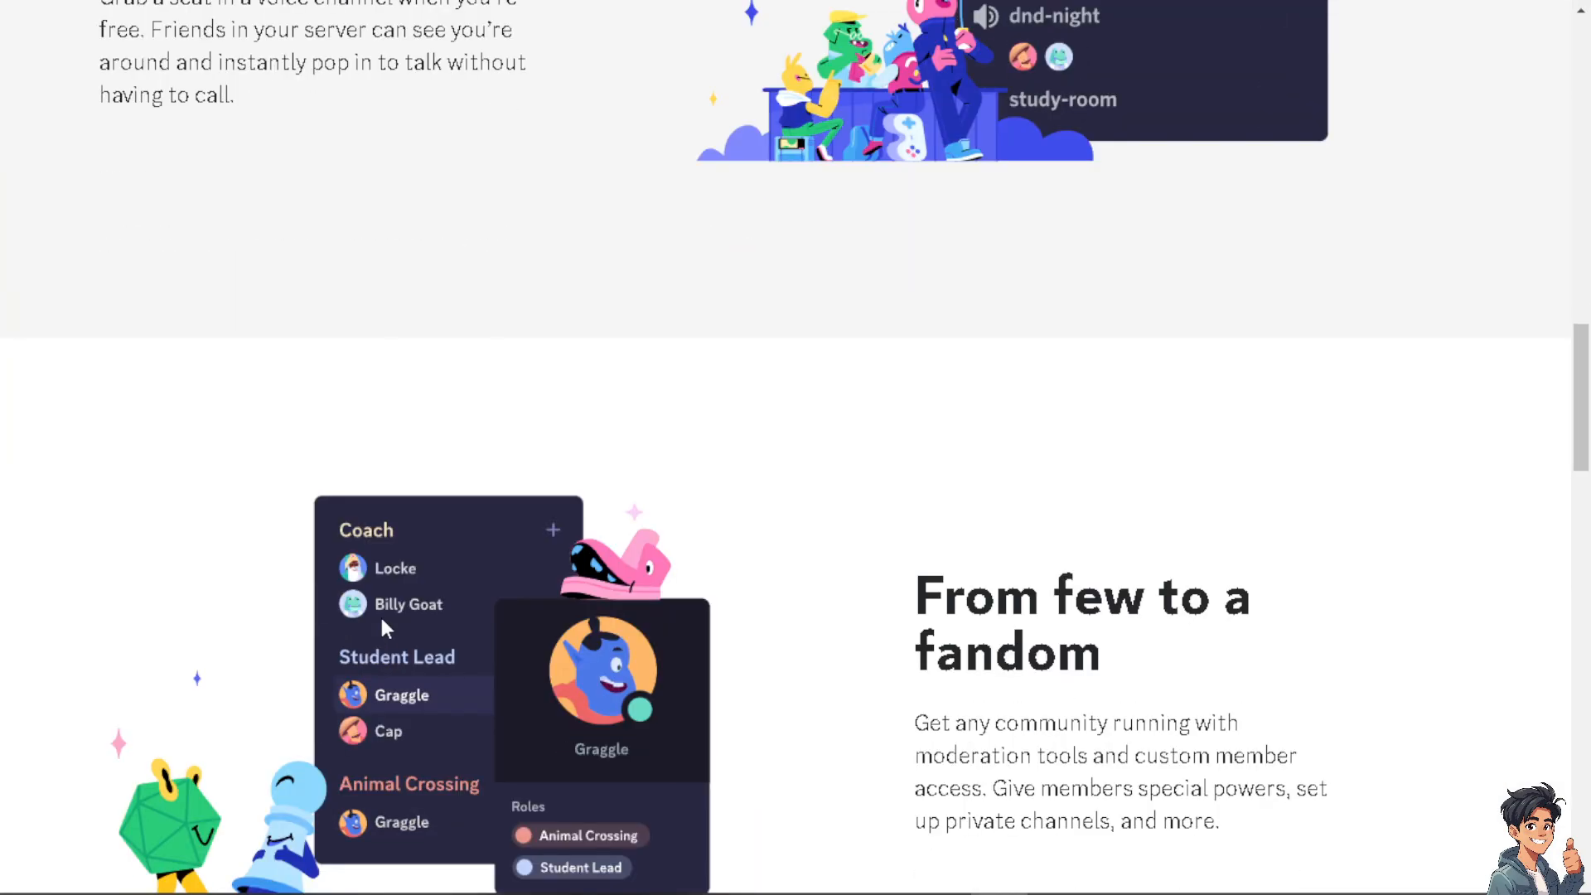
scroll("down", 3)
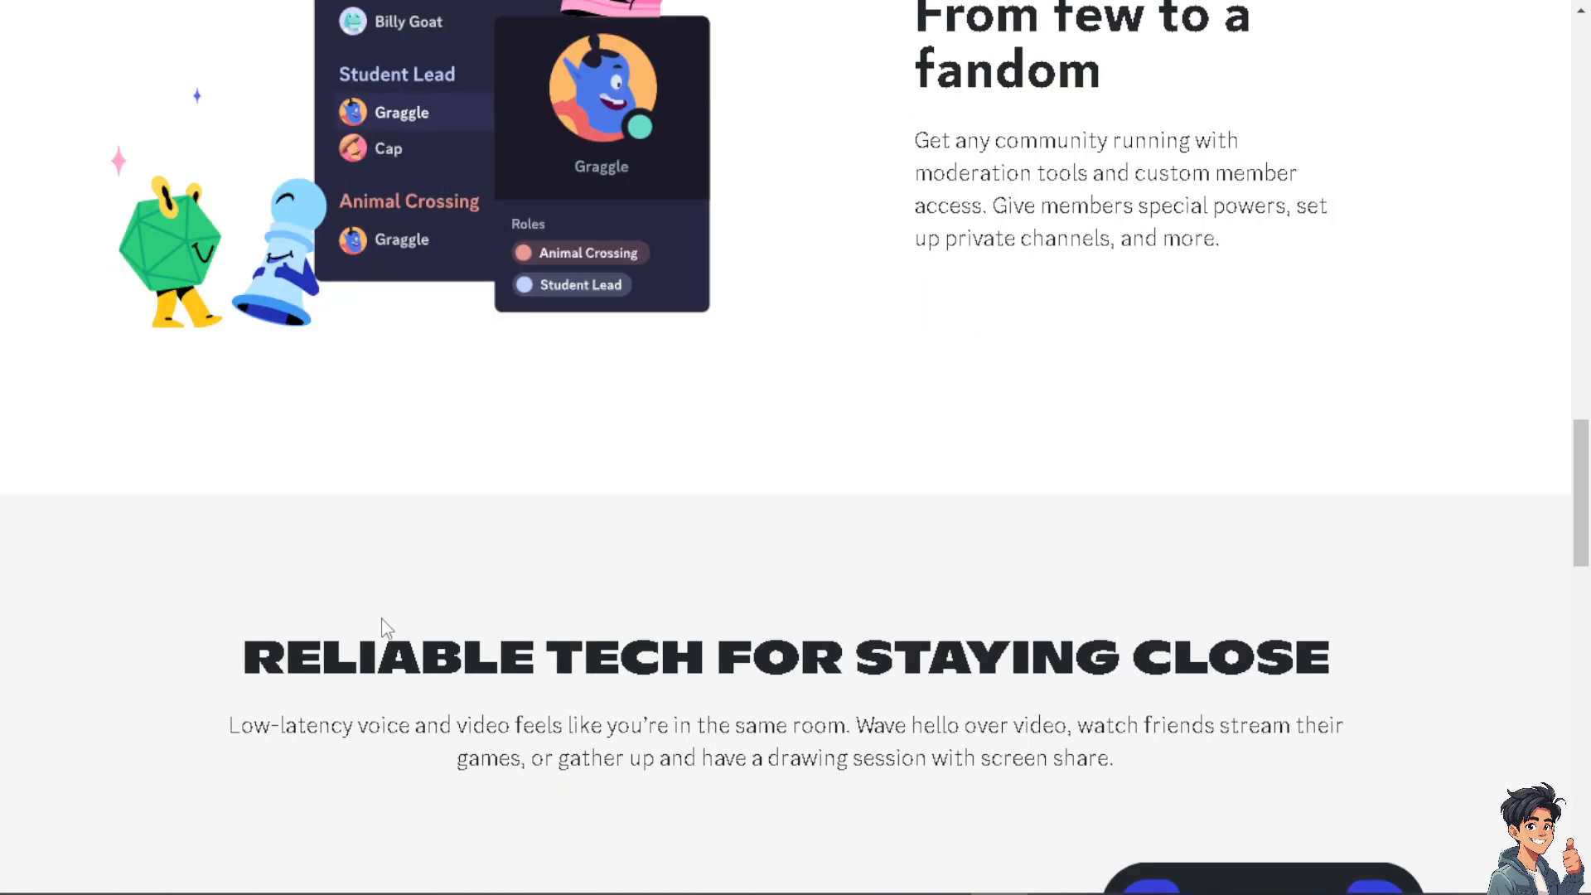
scroll("down", 3)
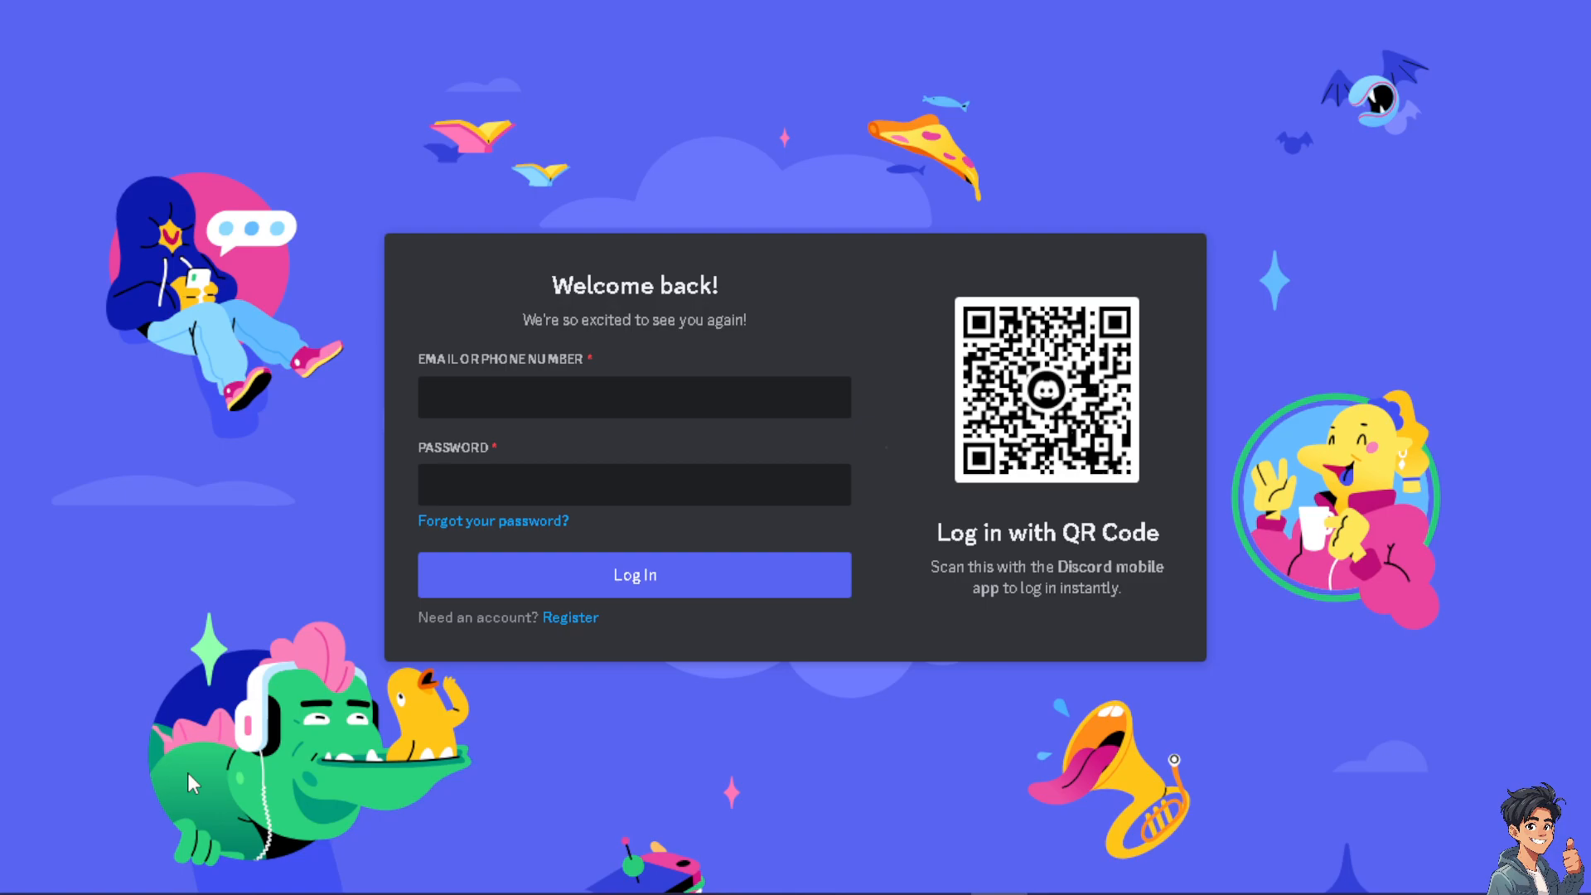
left_click(569, 616)
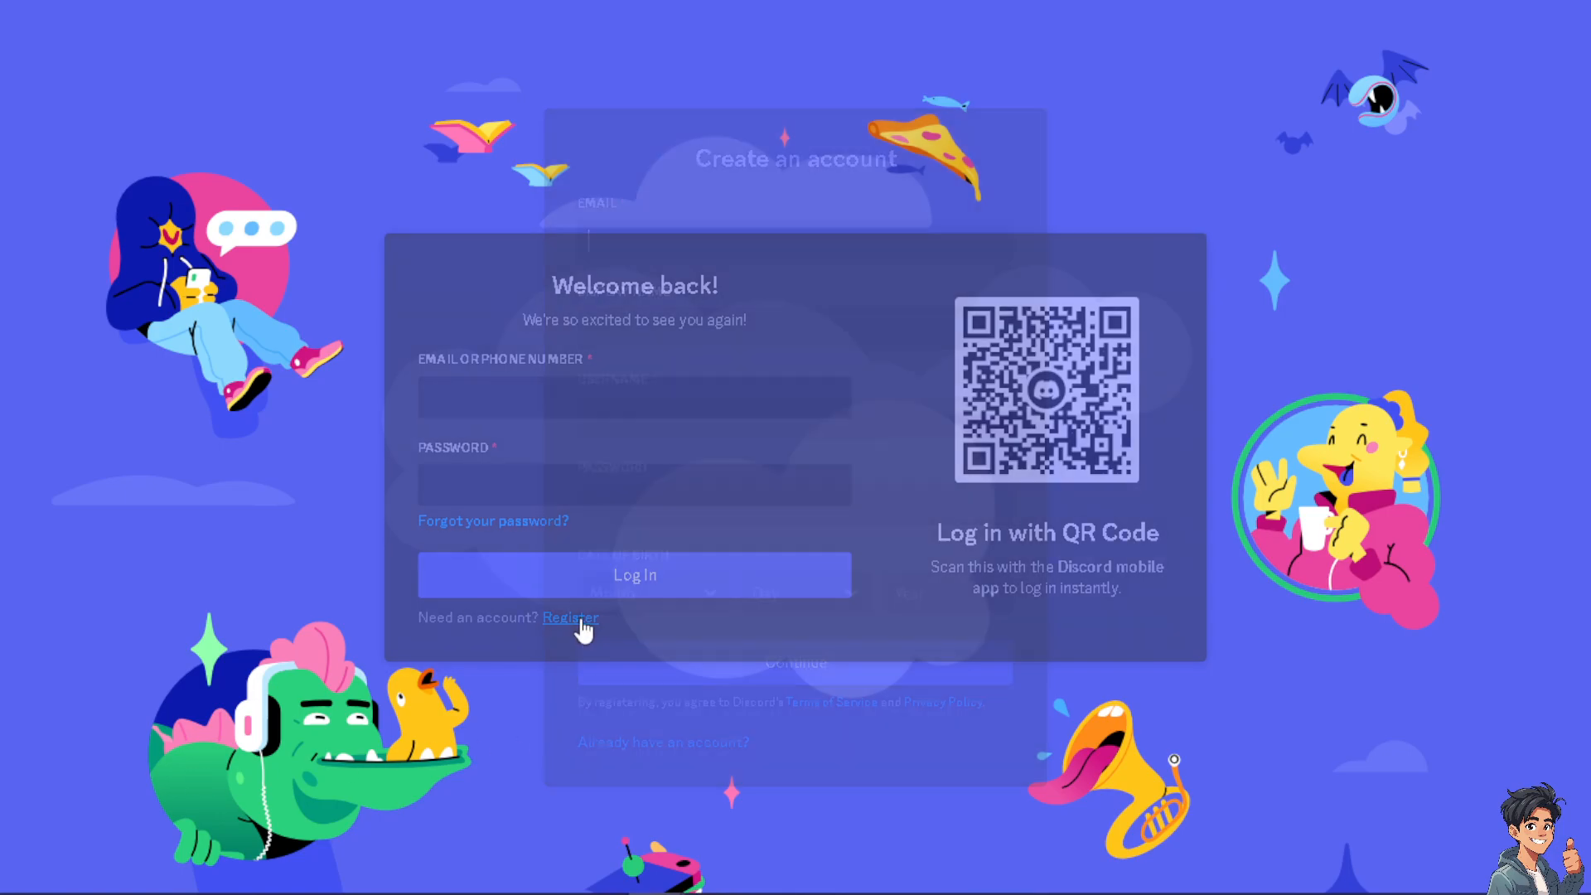
left_click(570, 618)
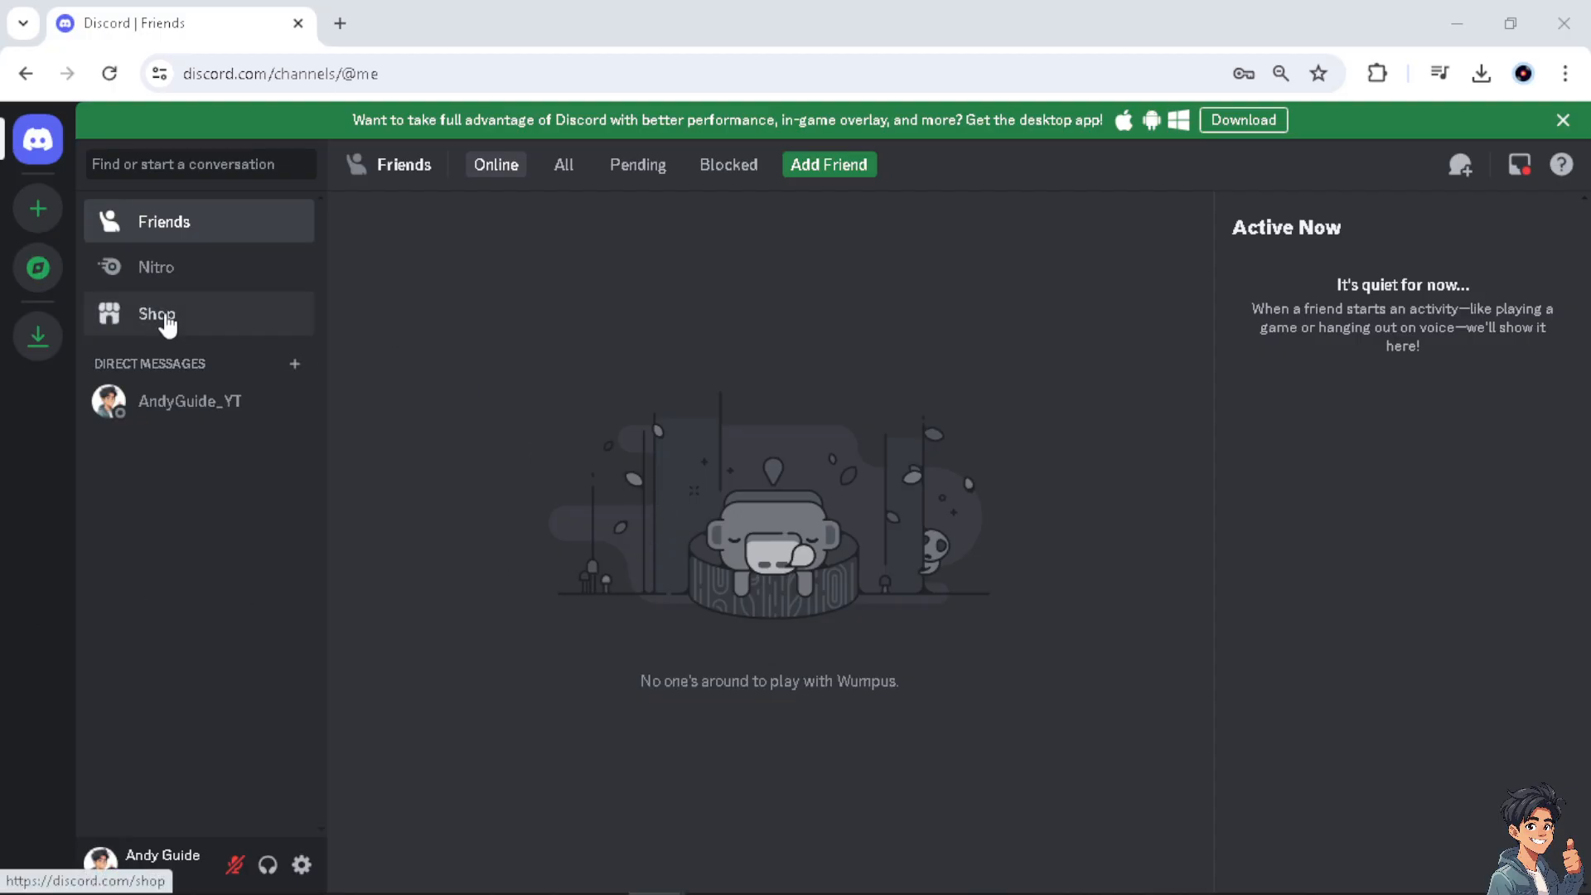
- Switch between the Friends, Nitro and Shop pages, end on the Shop, and toggle fullscreen
left_click(157, 313)
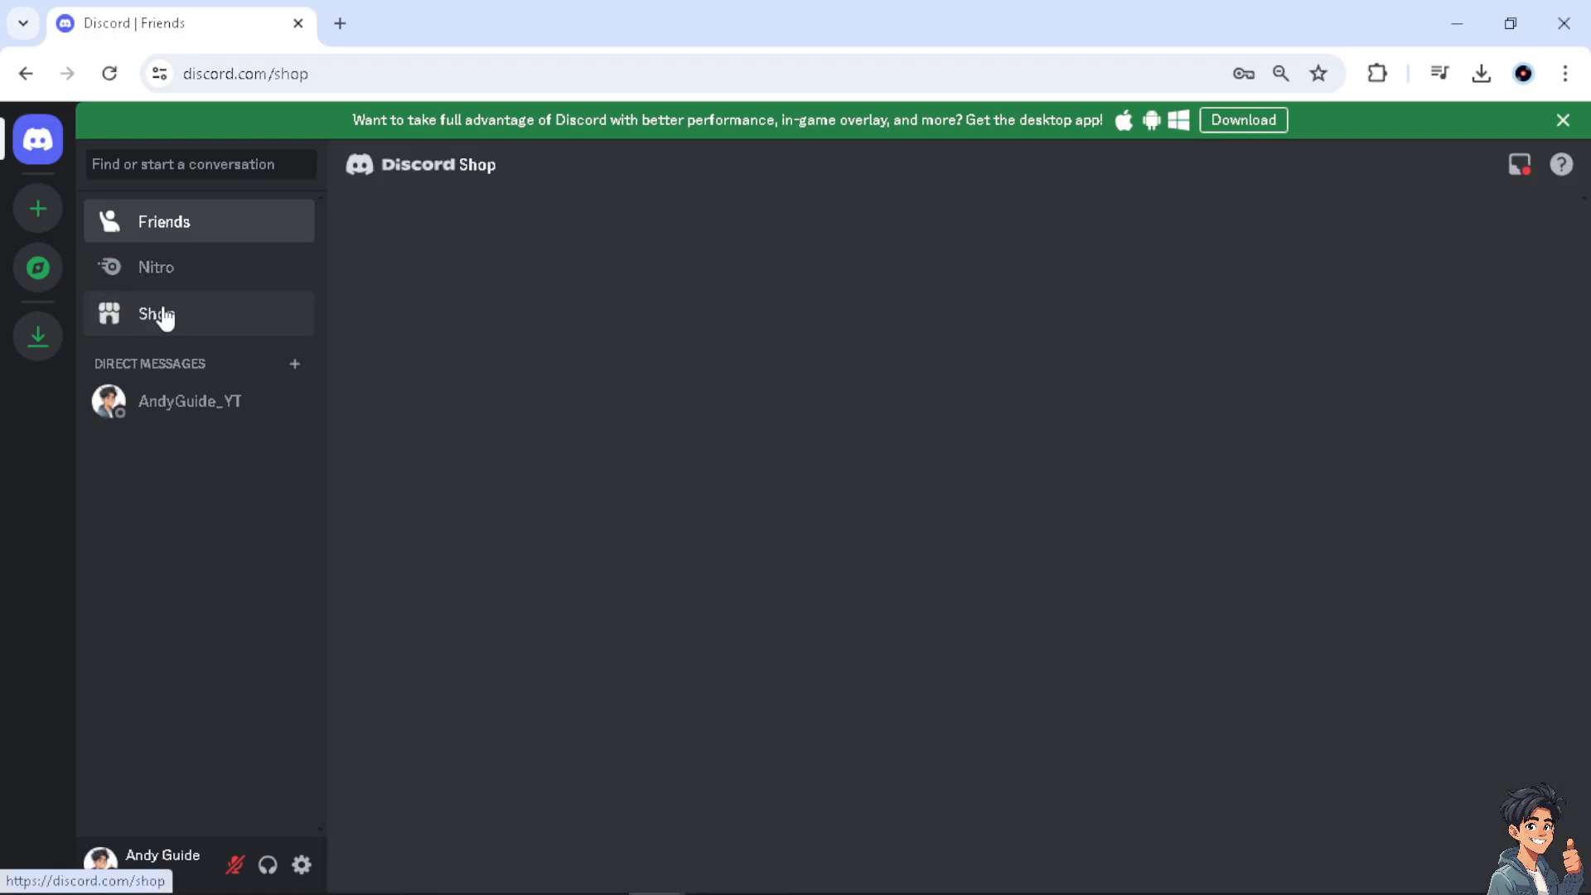
left_click(158, 313)
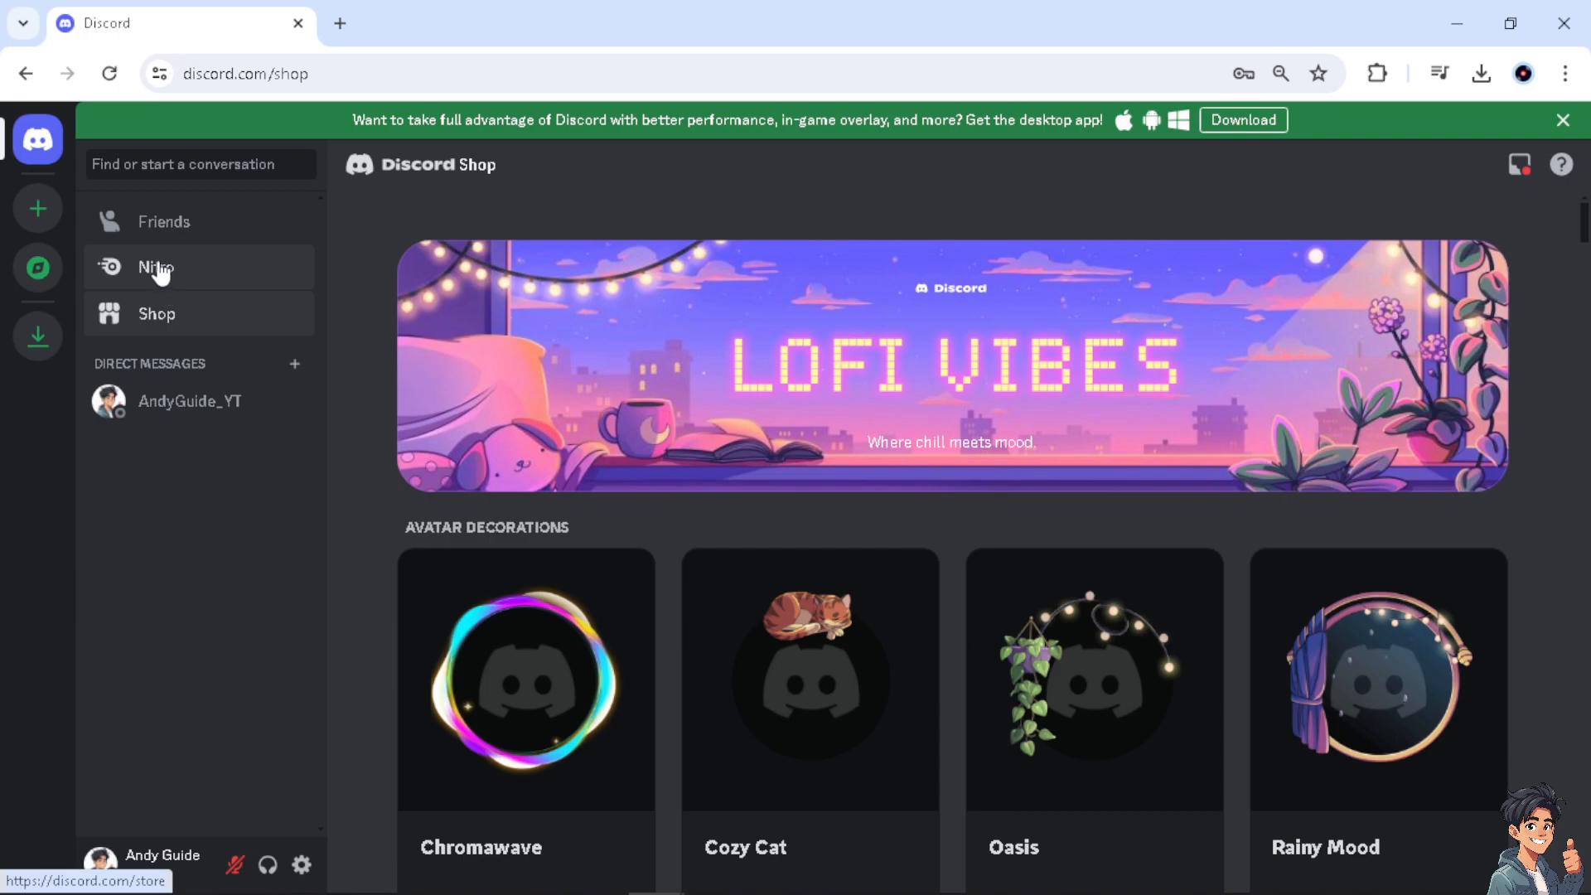
left_click(157, 267)
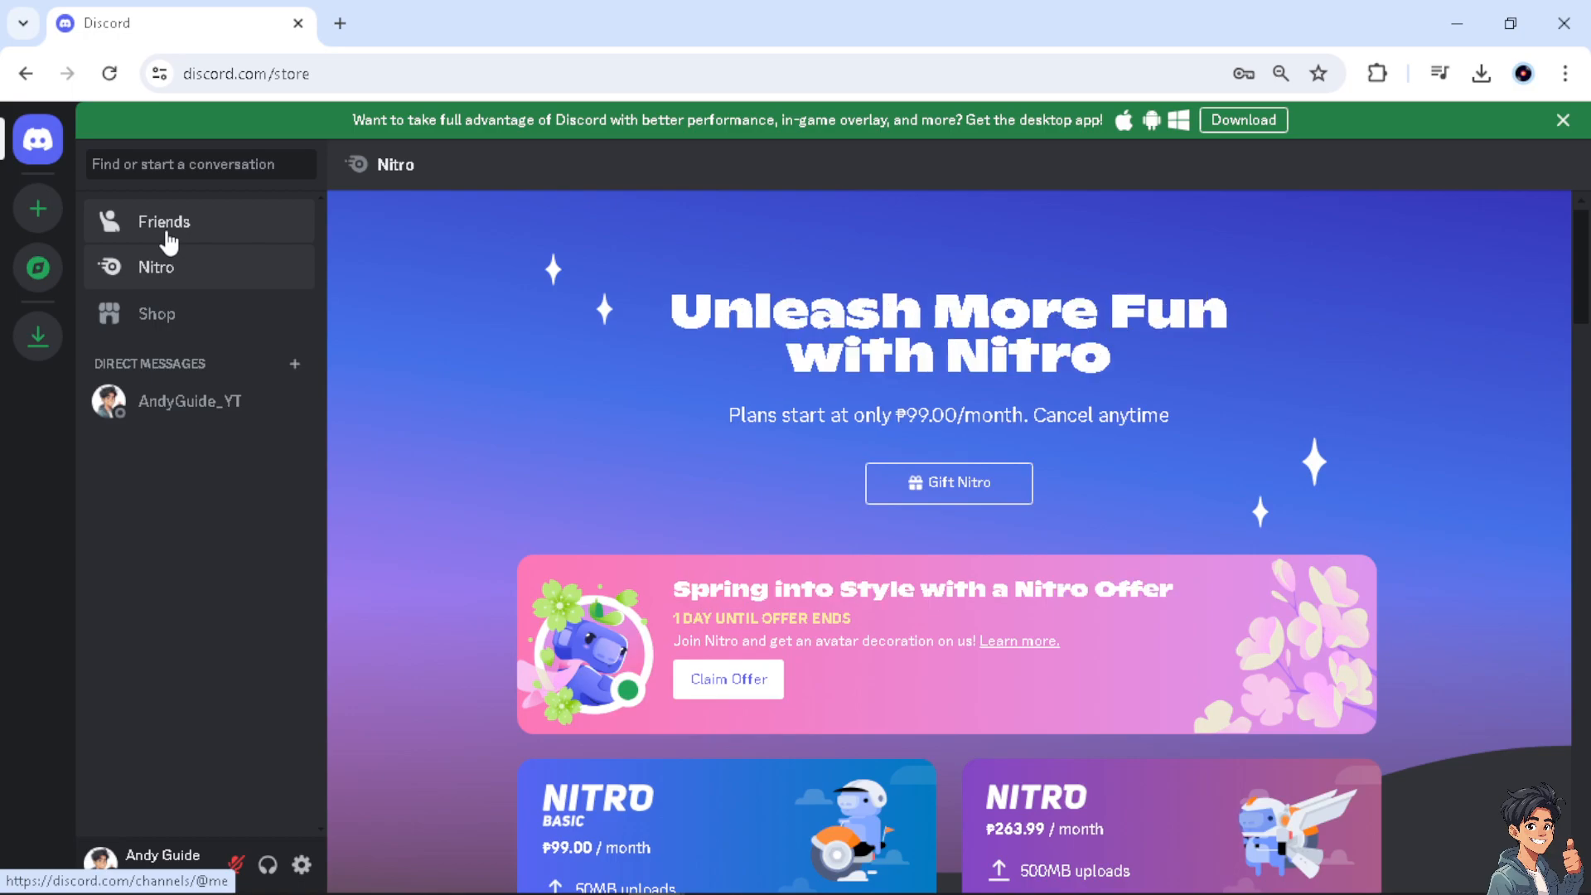
left_click(164, 221)
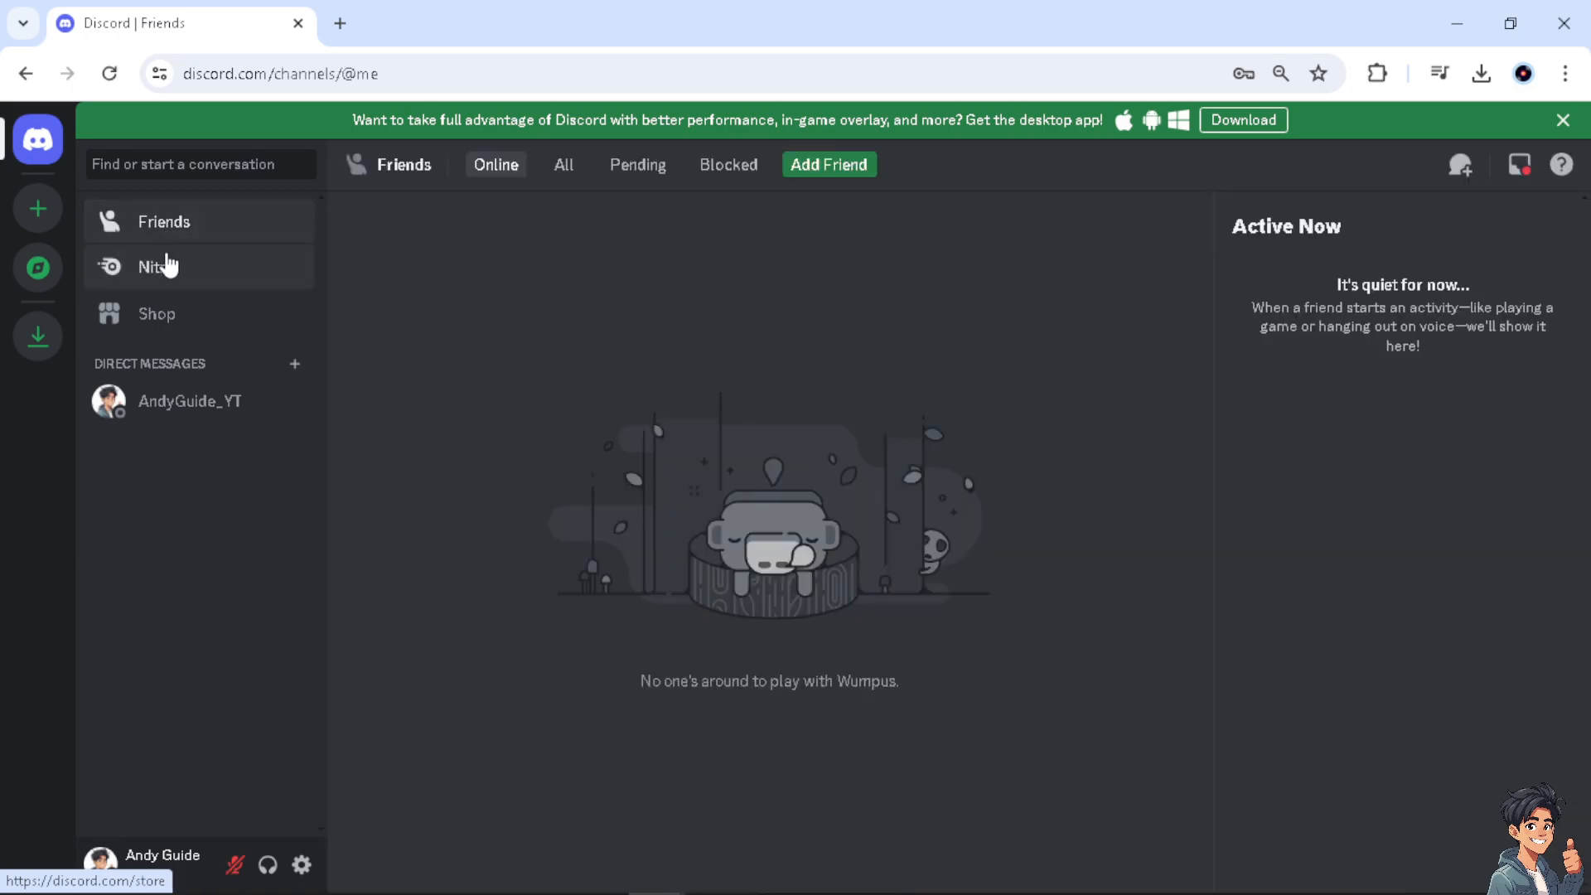
left_click(157, 267)
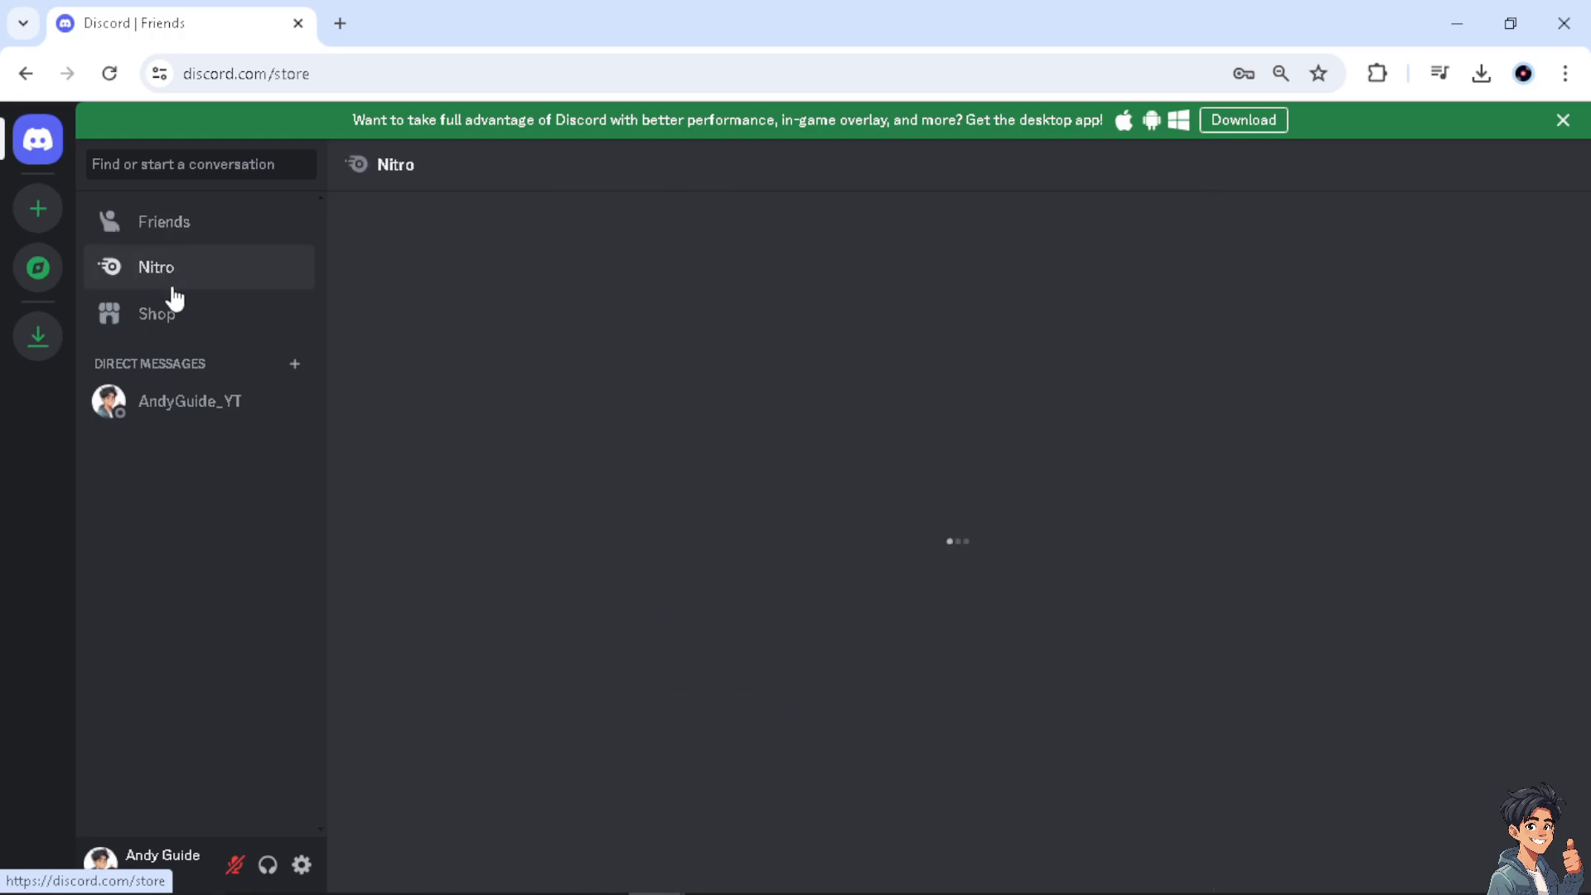
left_click(156, 312)
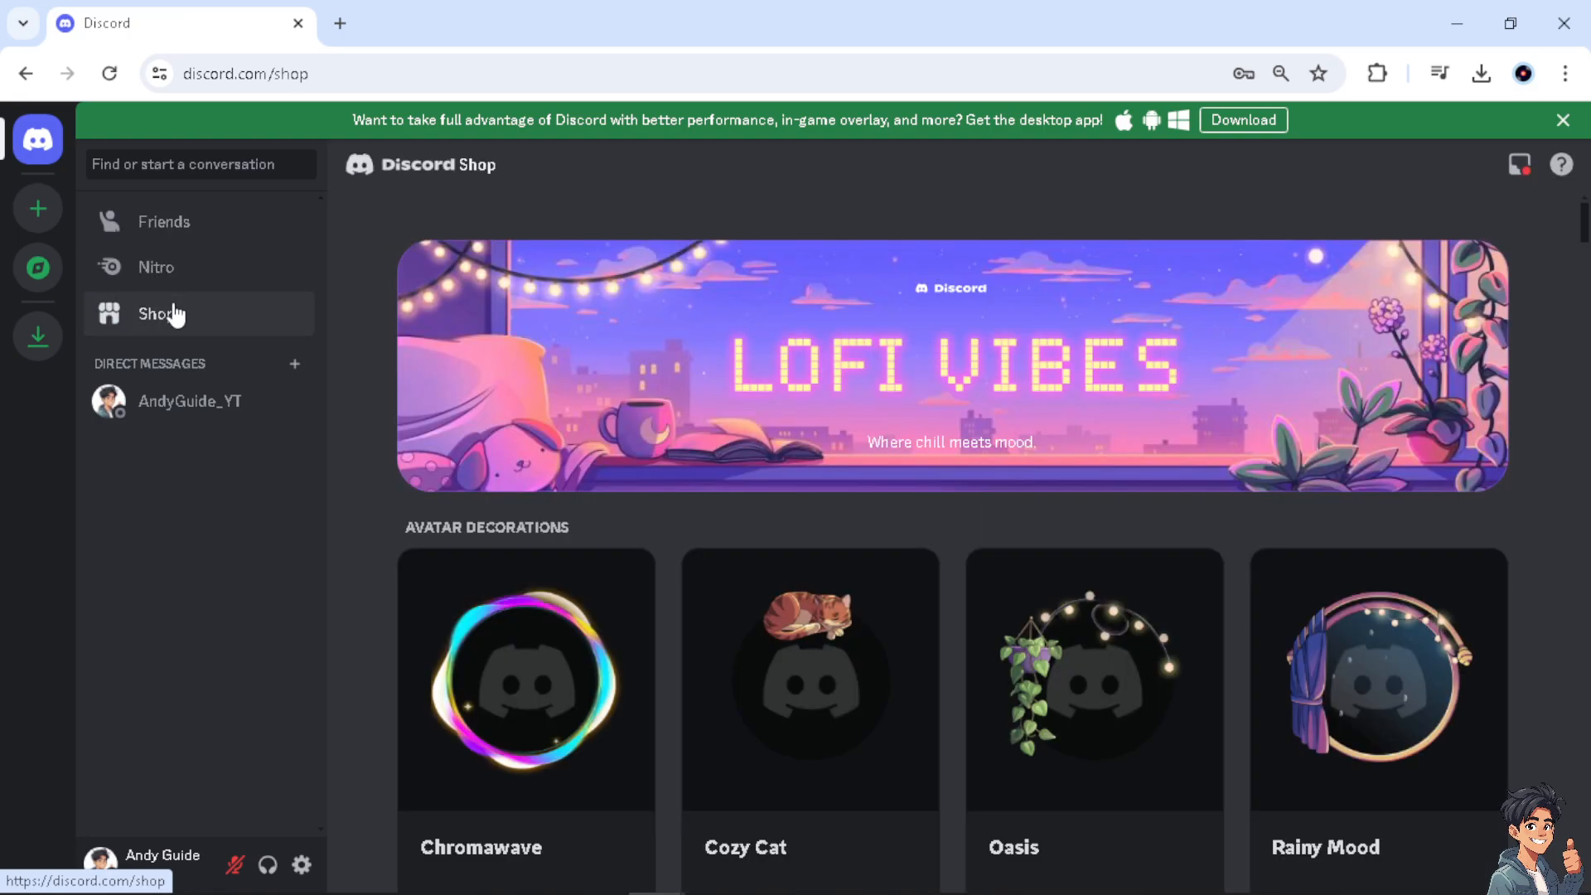
mouse_move(173, 329)
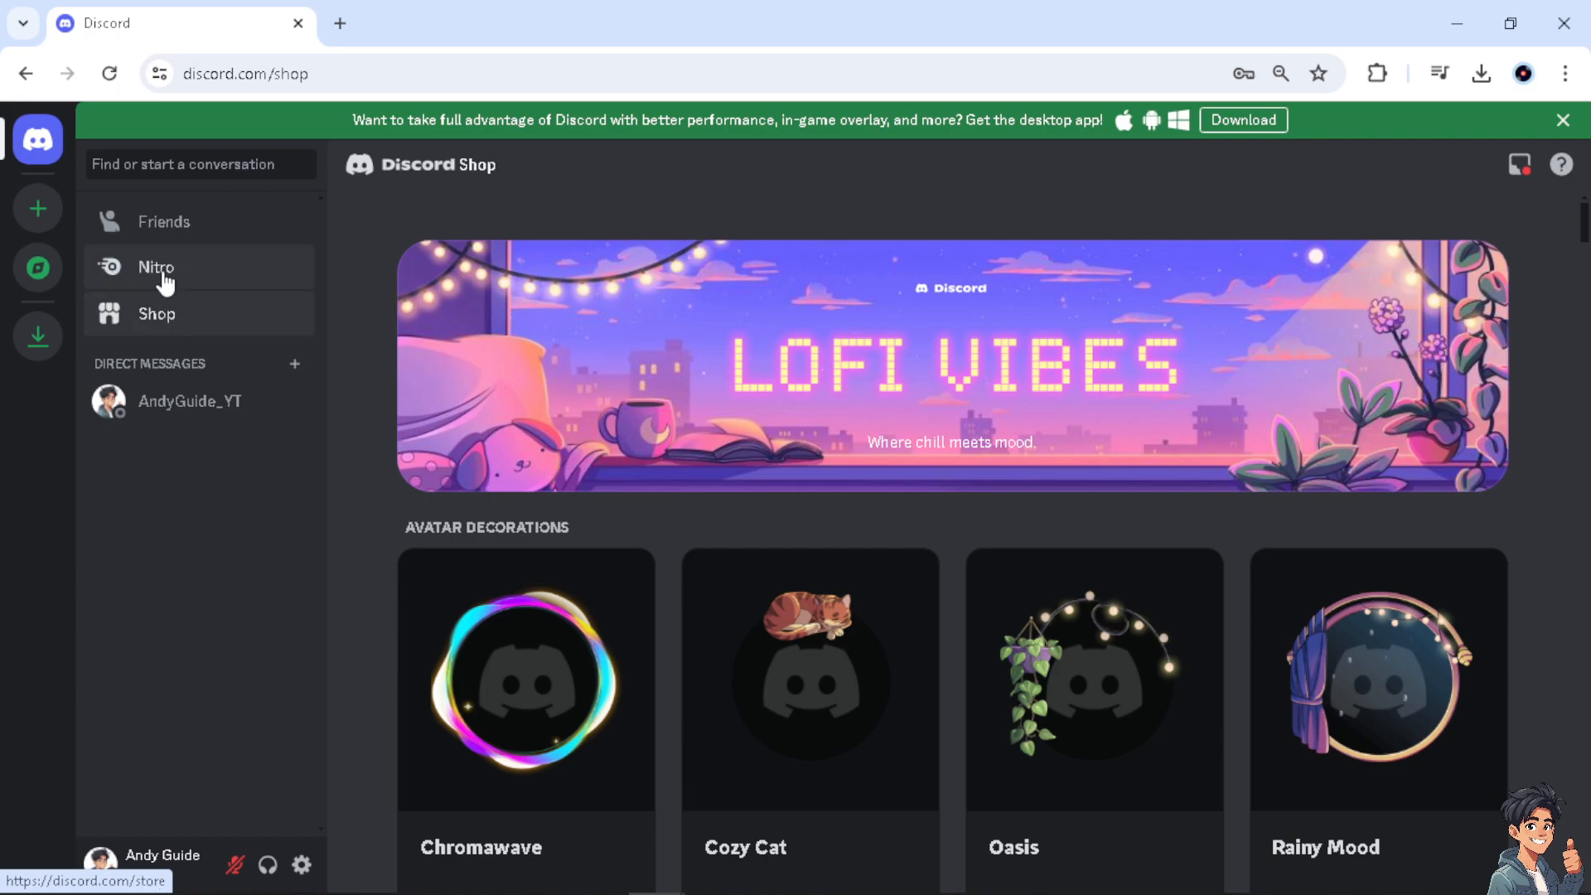
left_click(164, 221)
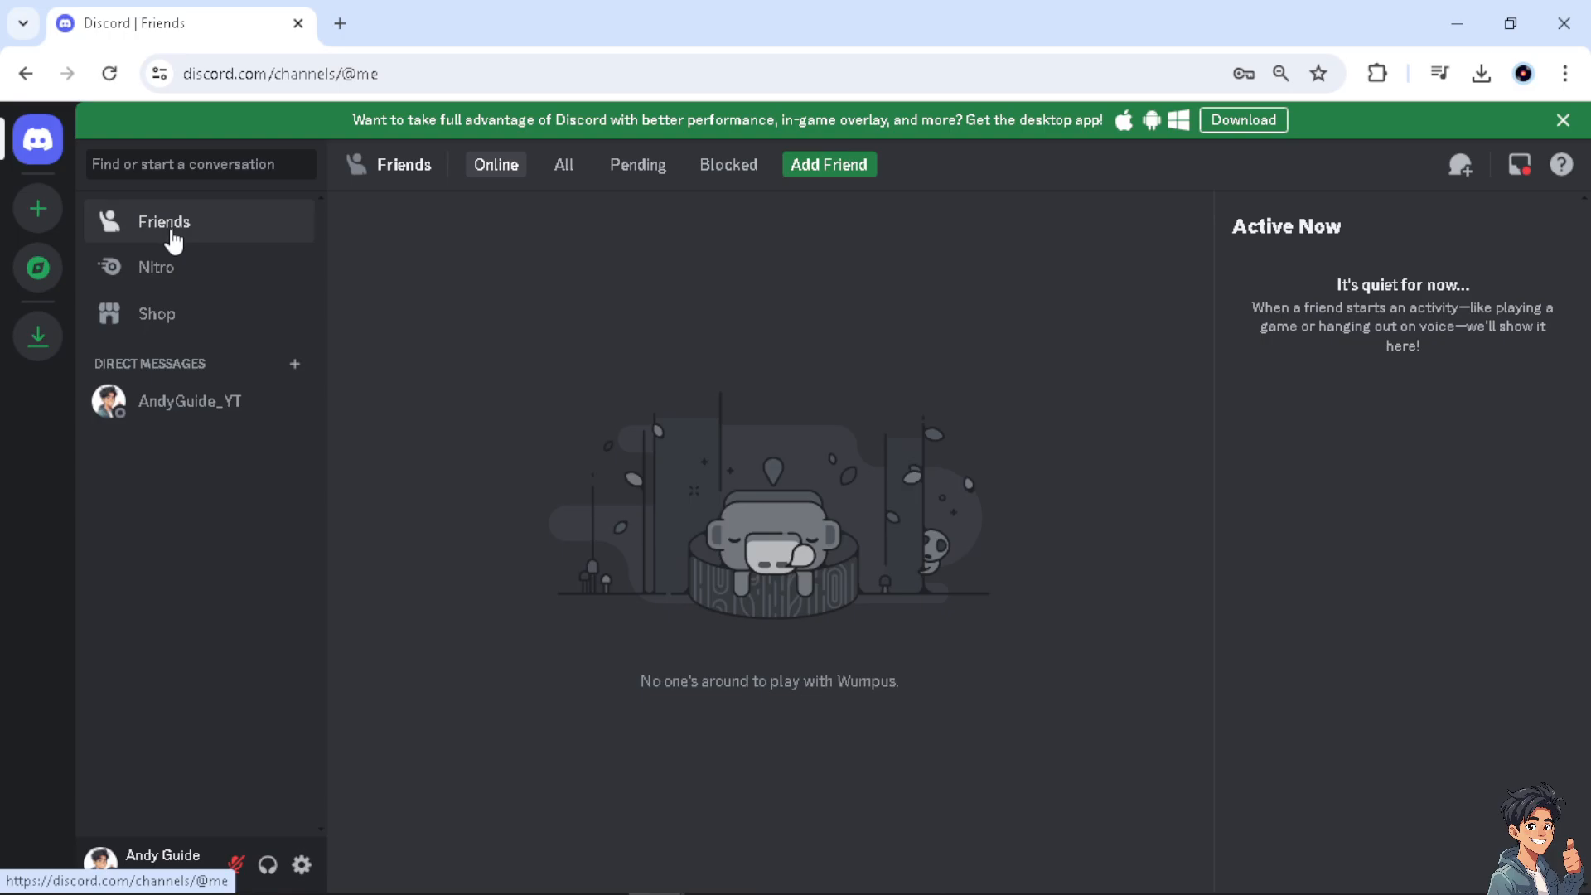
left_click(157, 313)
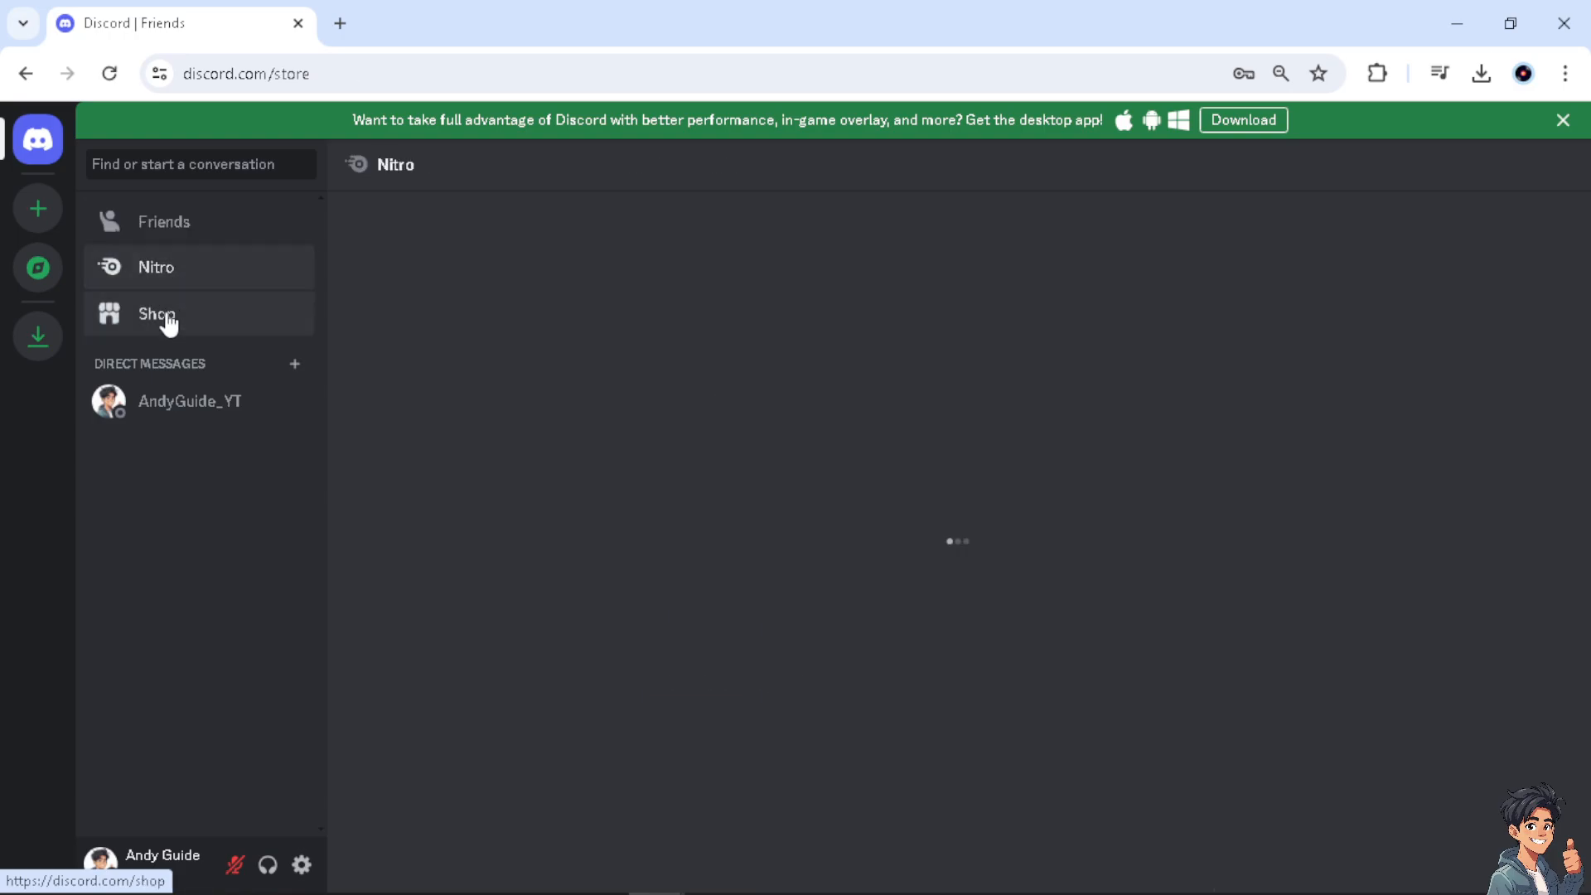
left_click(157, 314)
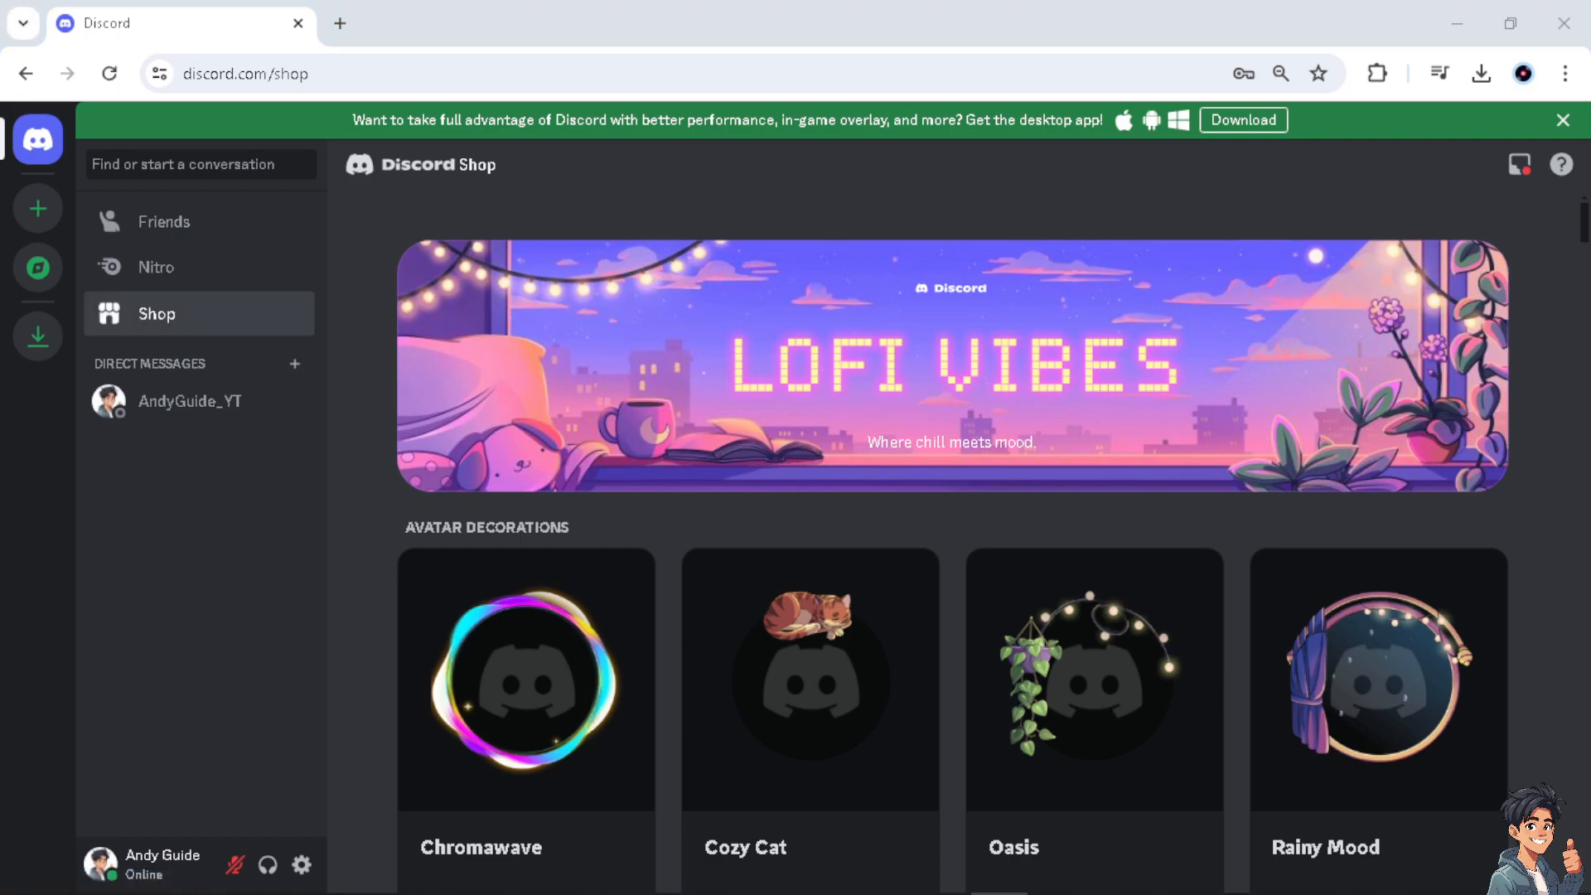
mouse_move(194, 626)
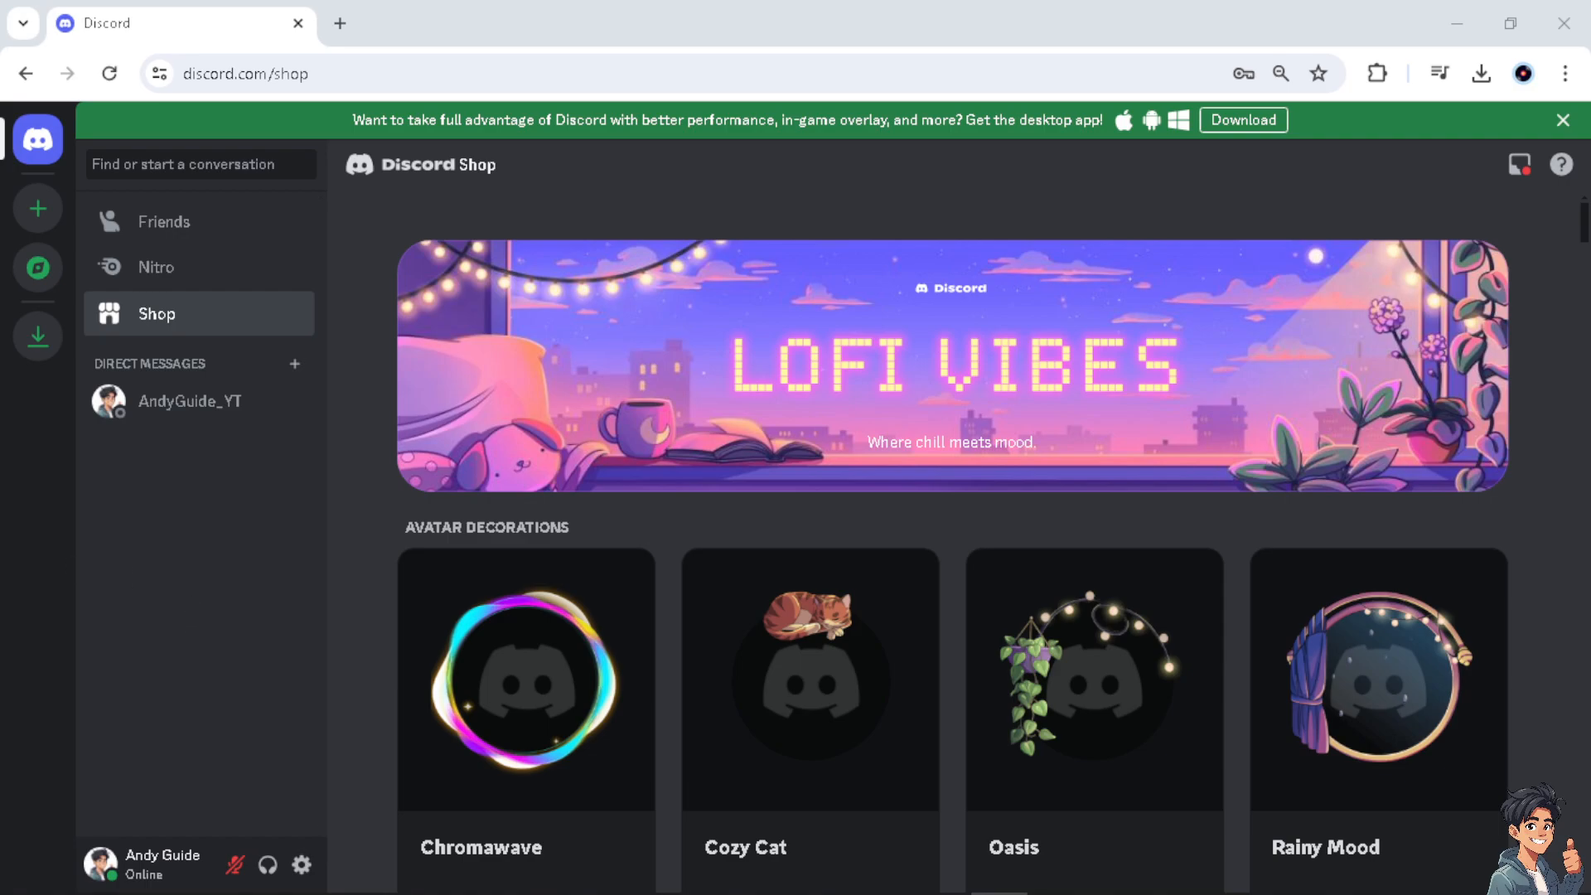
key("f11")
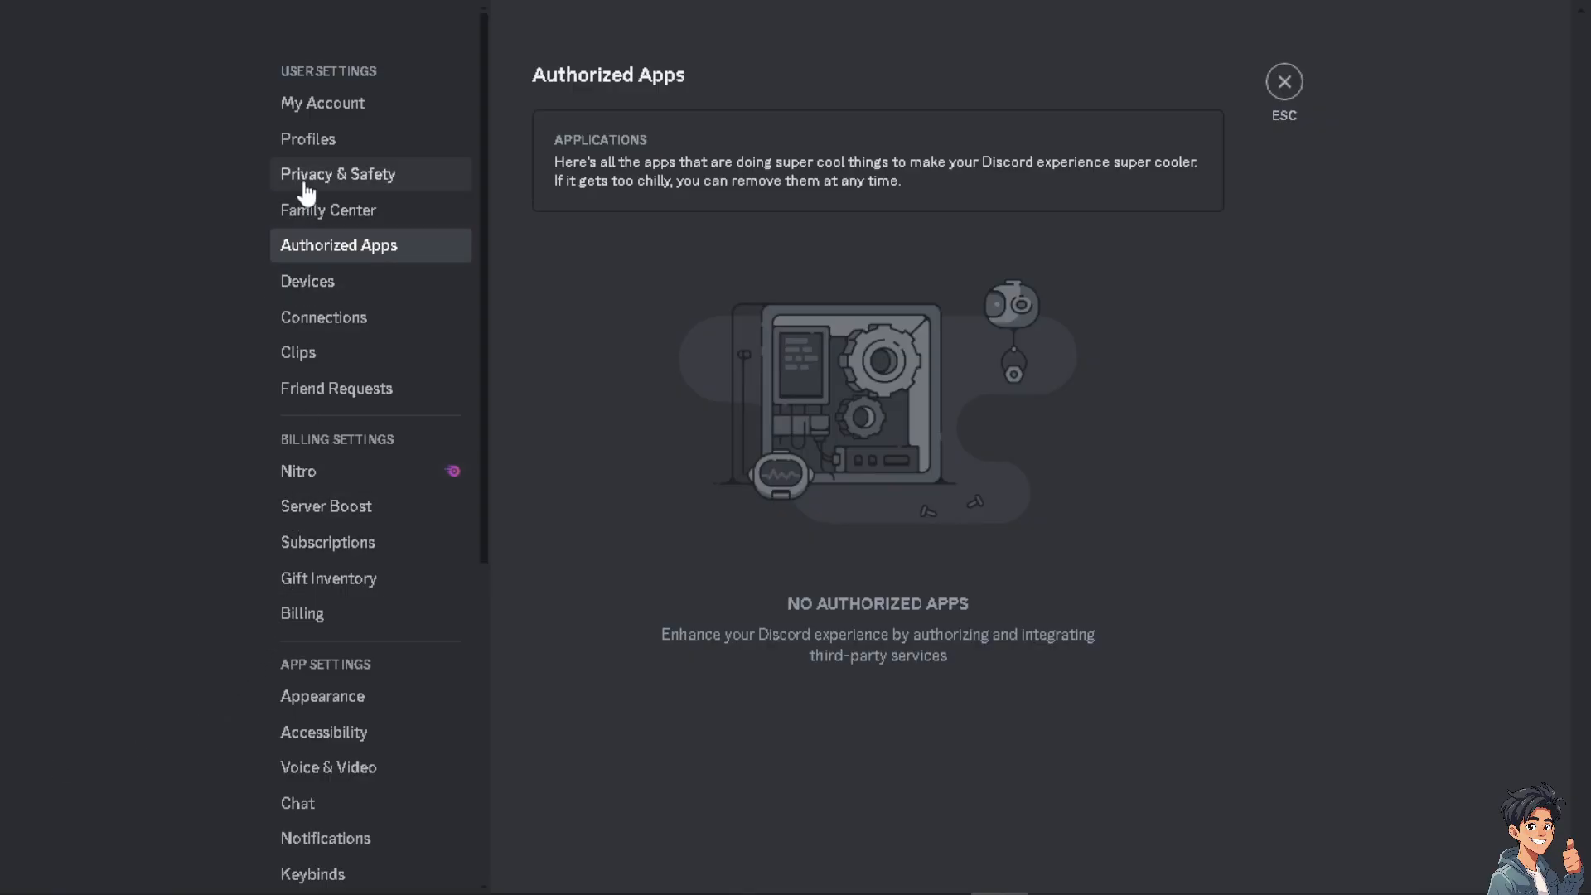
- Open Privacy & Safety and switch server-member DMs off, dismissing its prompt
left_click(337, 173)
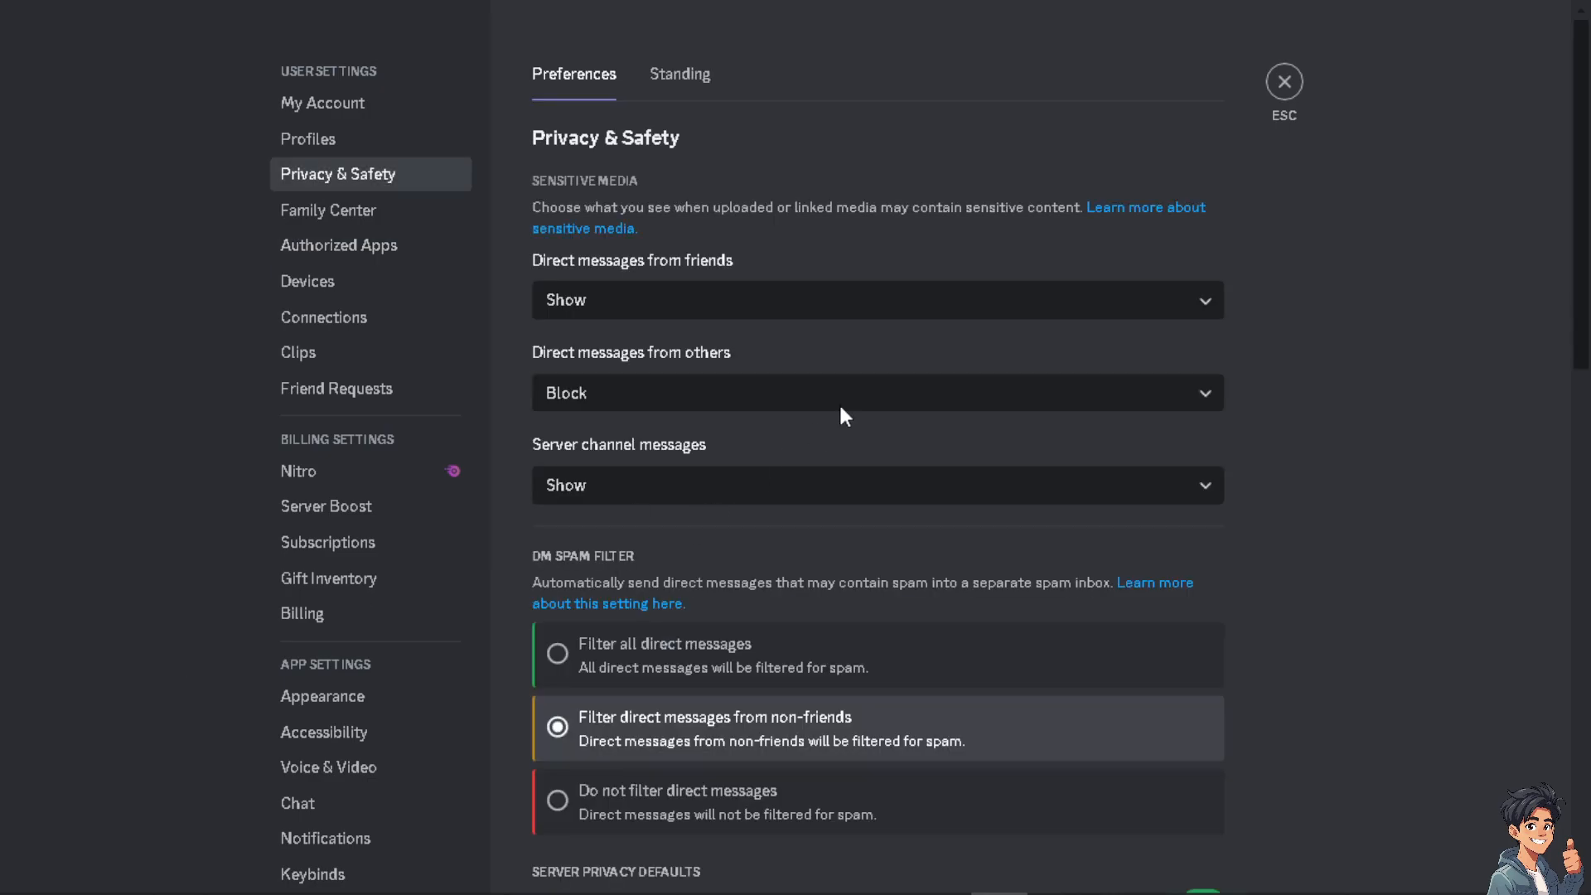
mouse_move(855, 471)
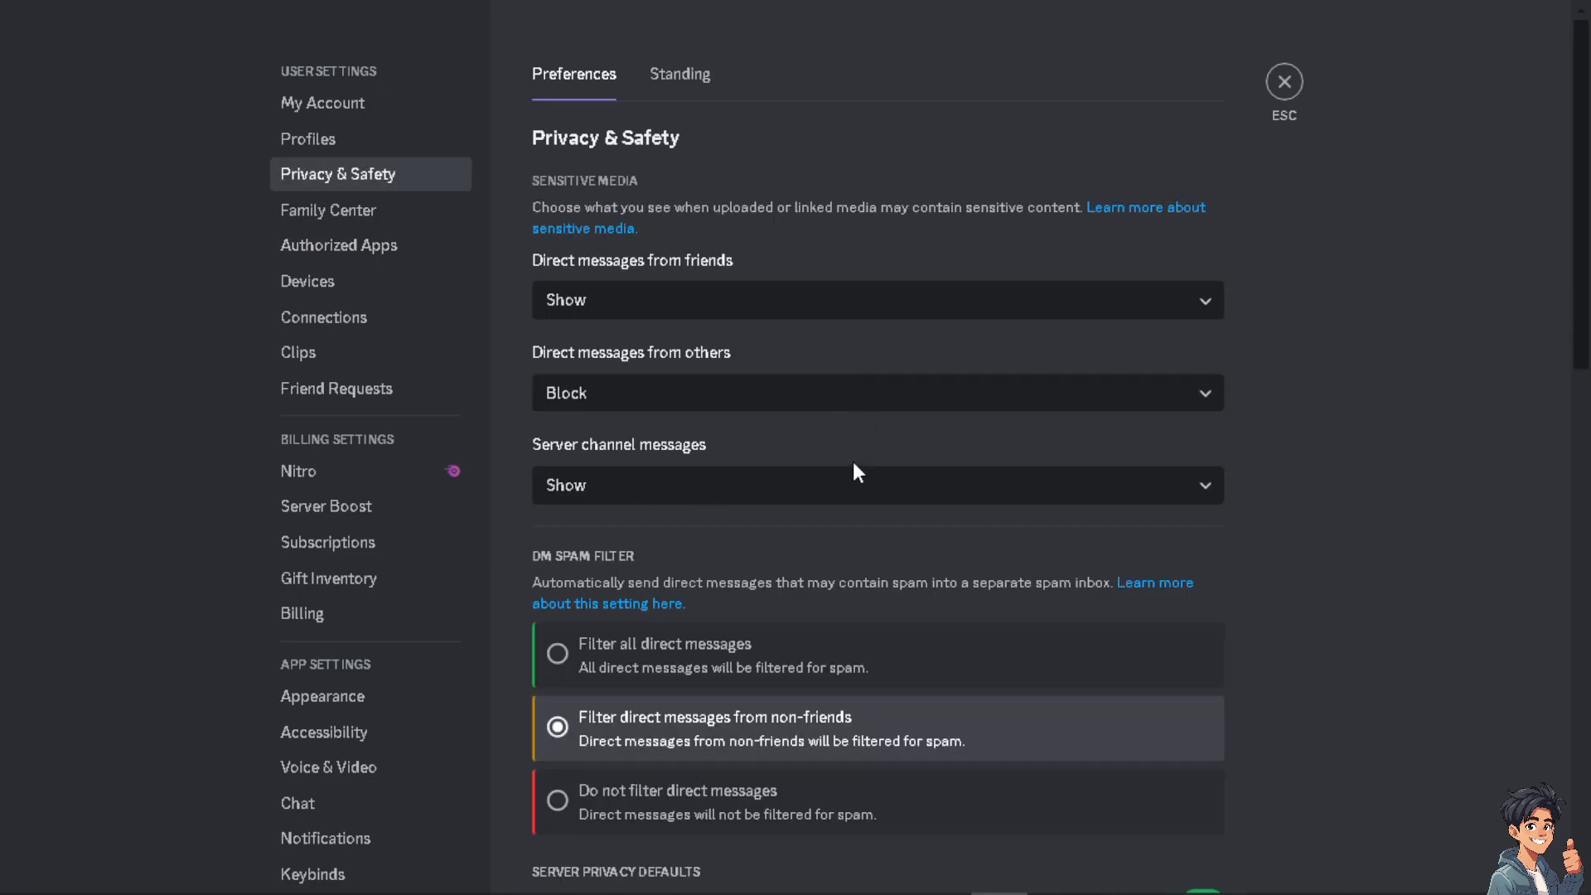
scroll("down", 3)
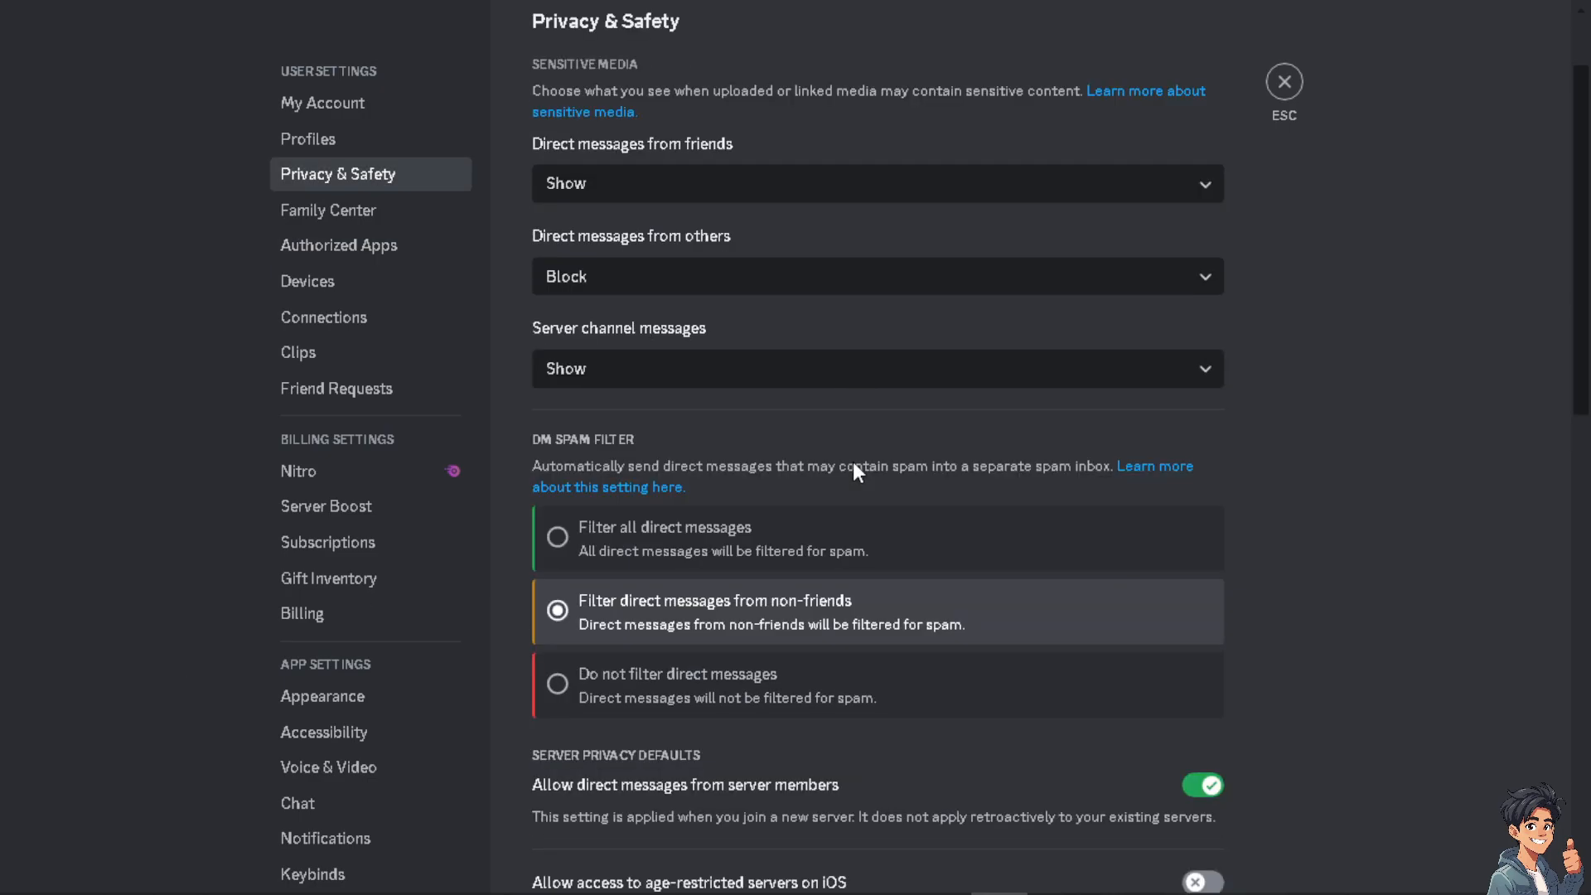
scroll("down", 3)
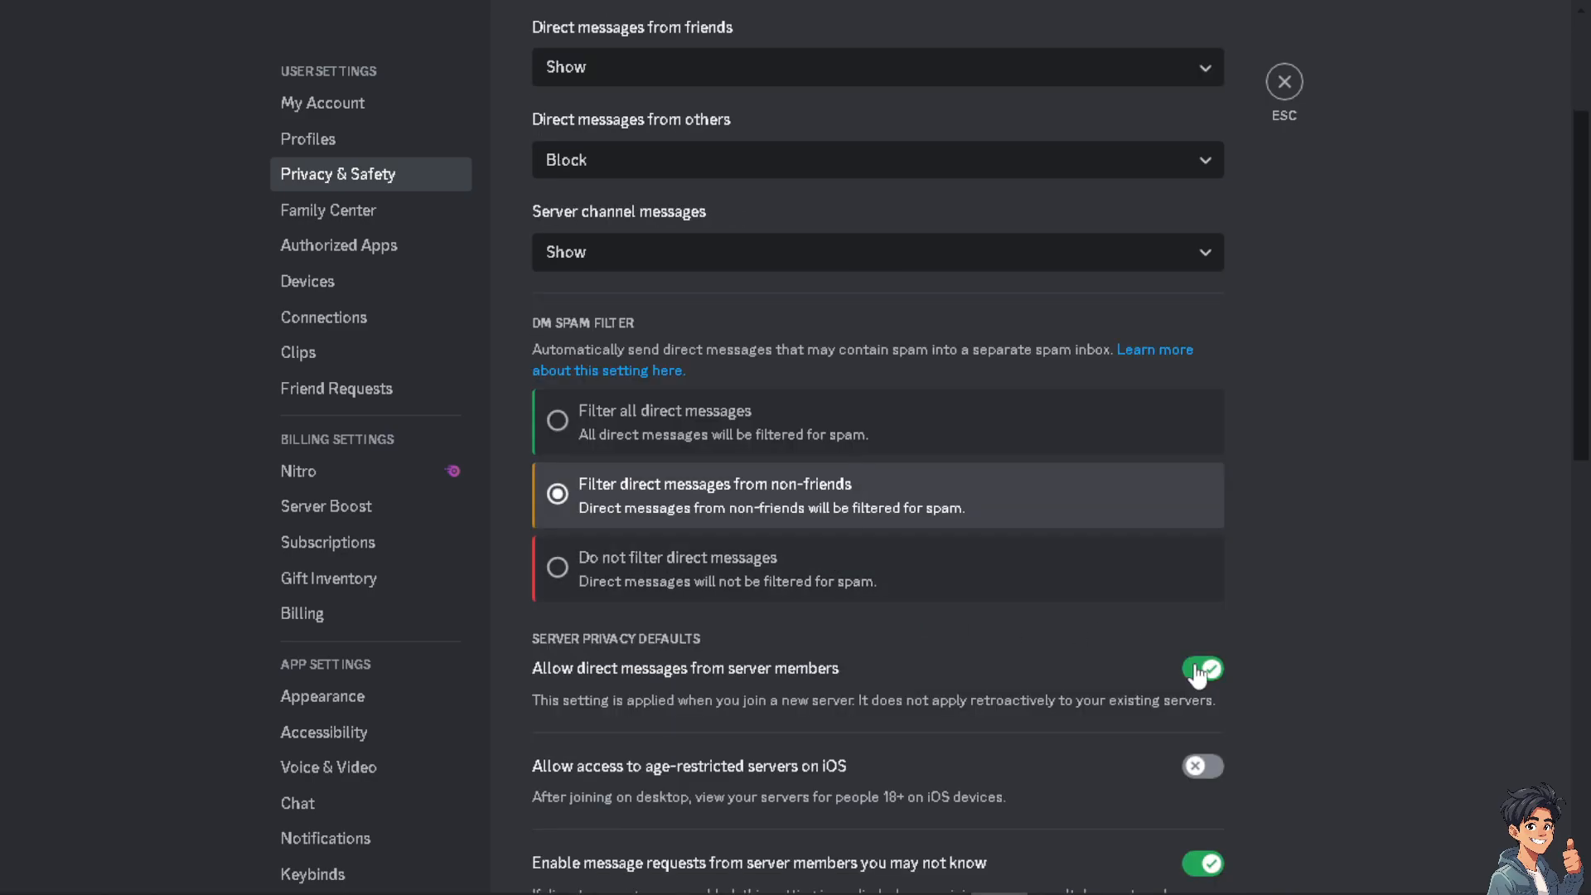
left_click(1201, 668)
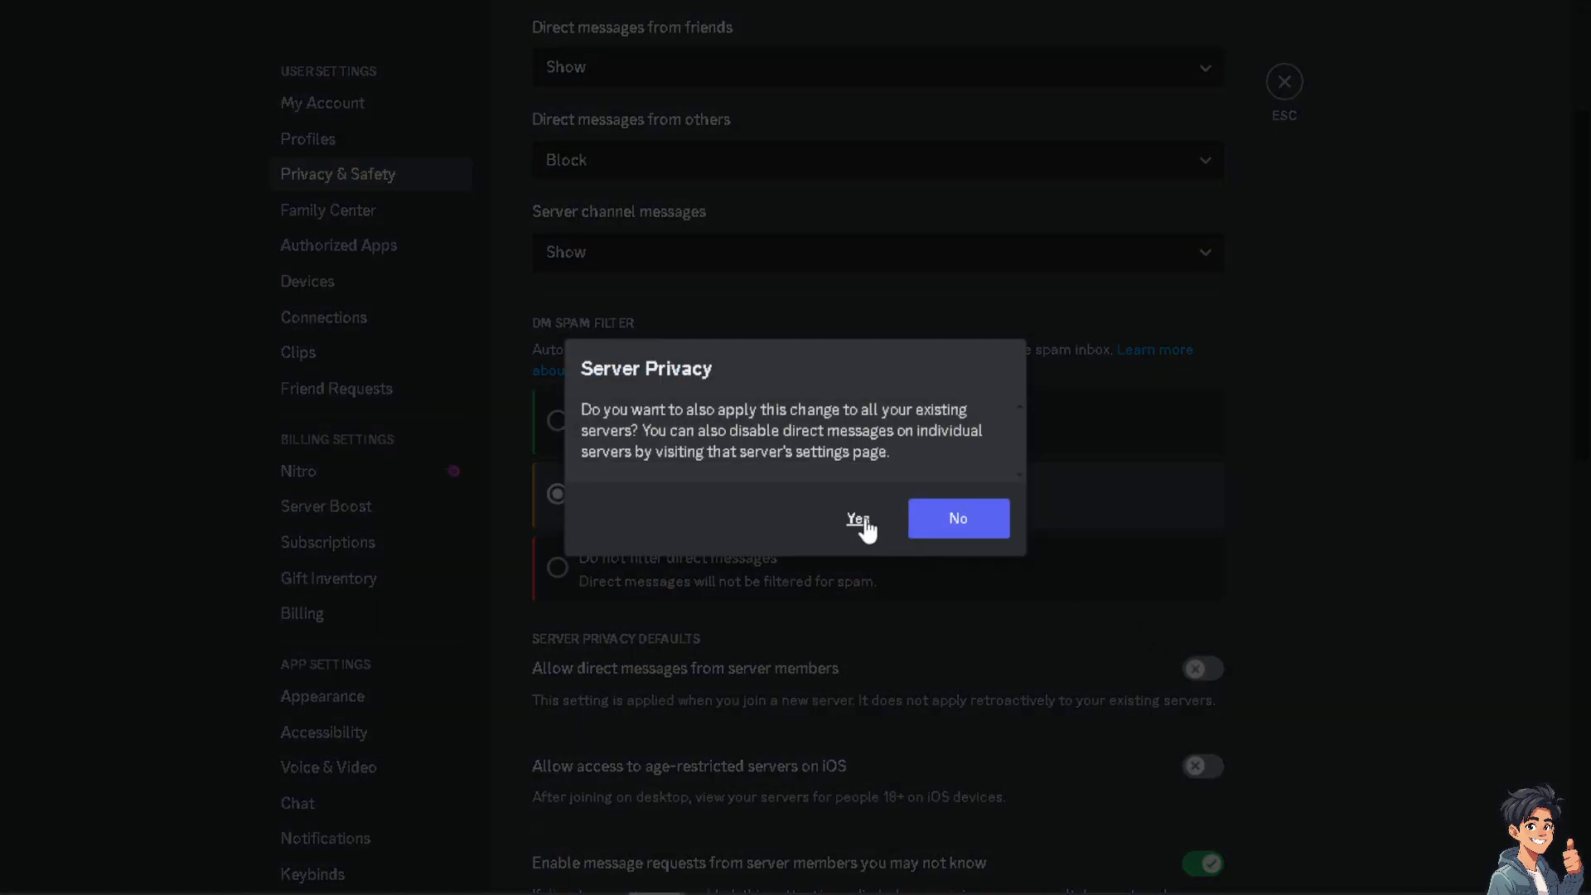
left_click(854, 518)
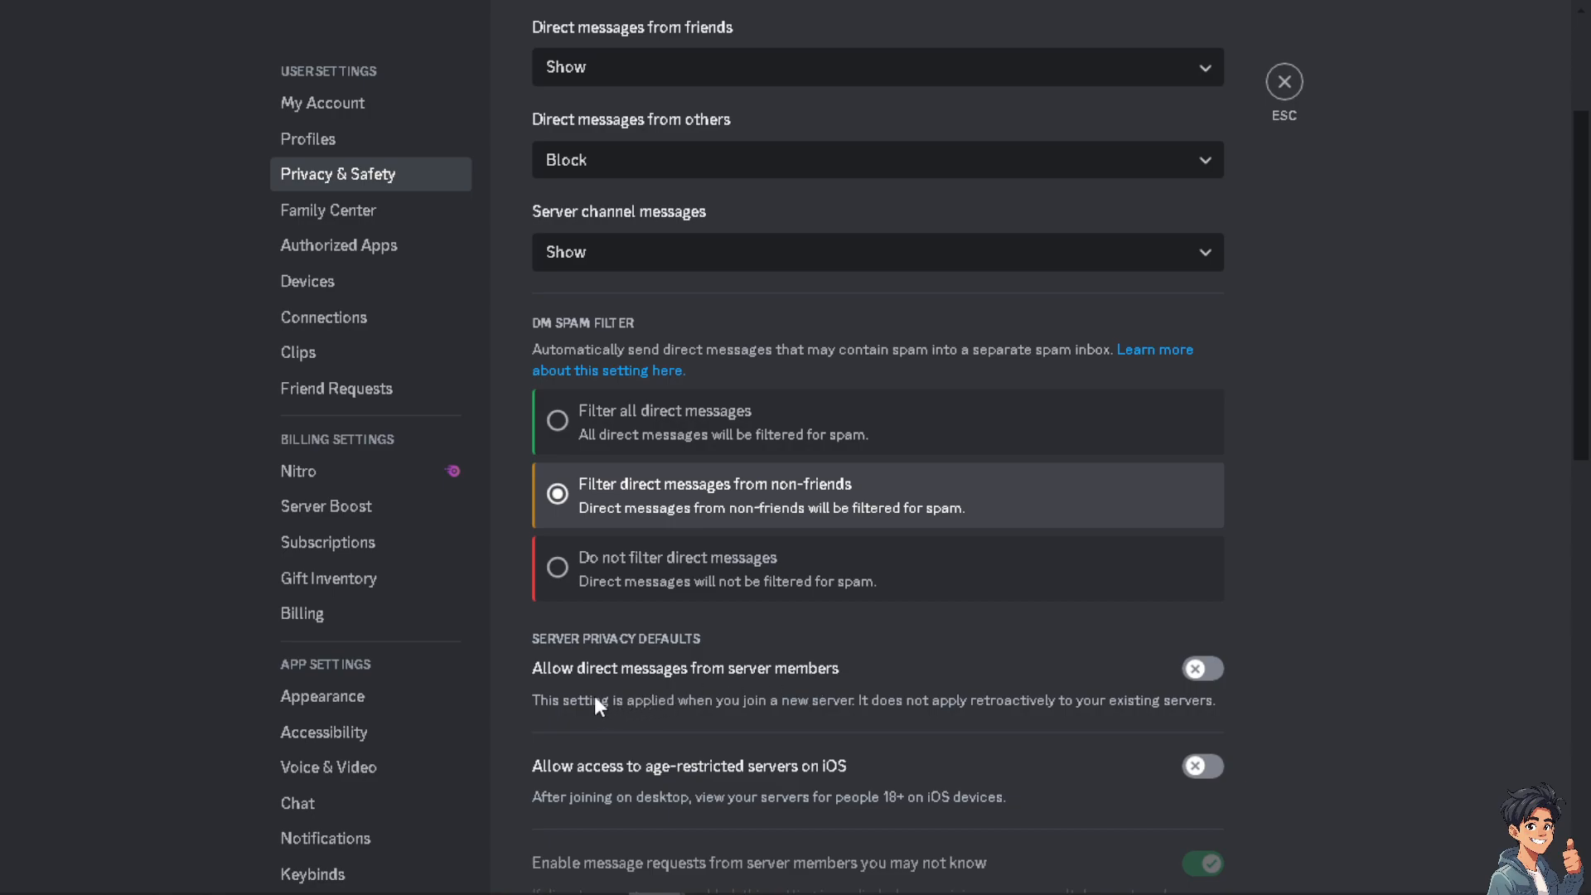
mouse_move(710, 692)
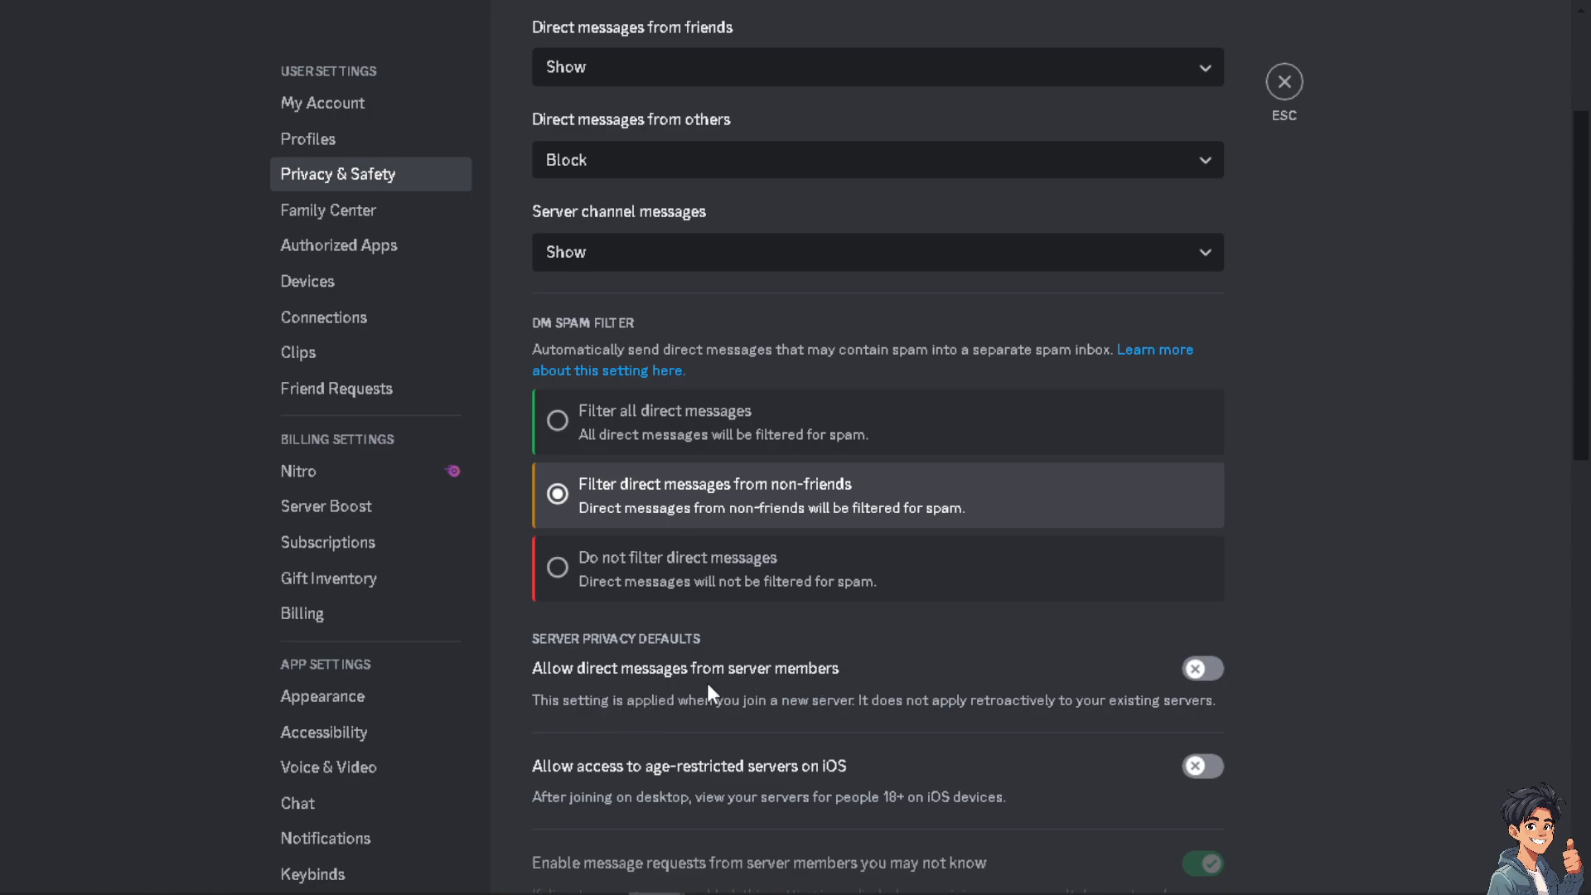
mouse_move(631, 744)
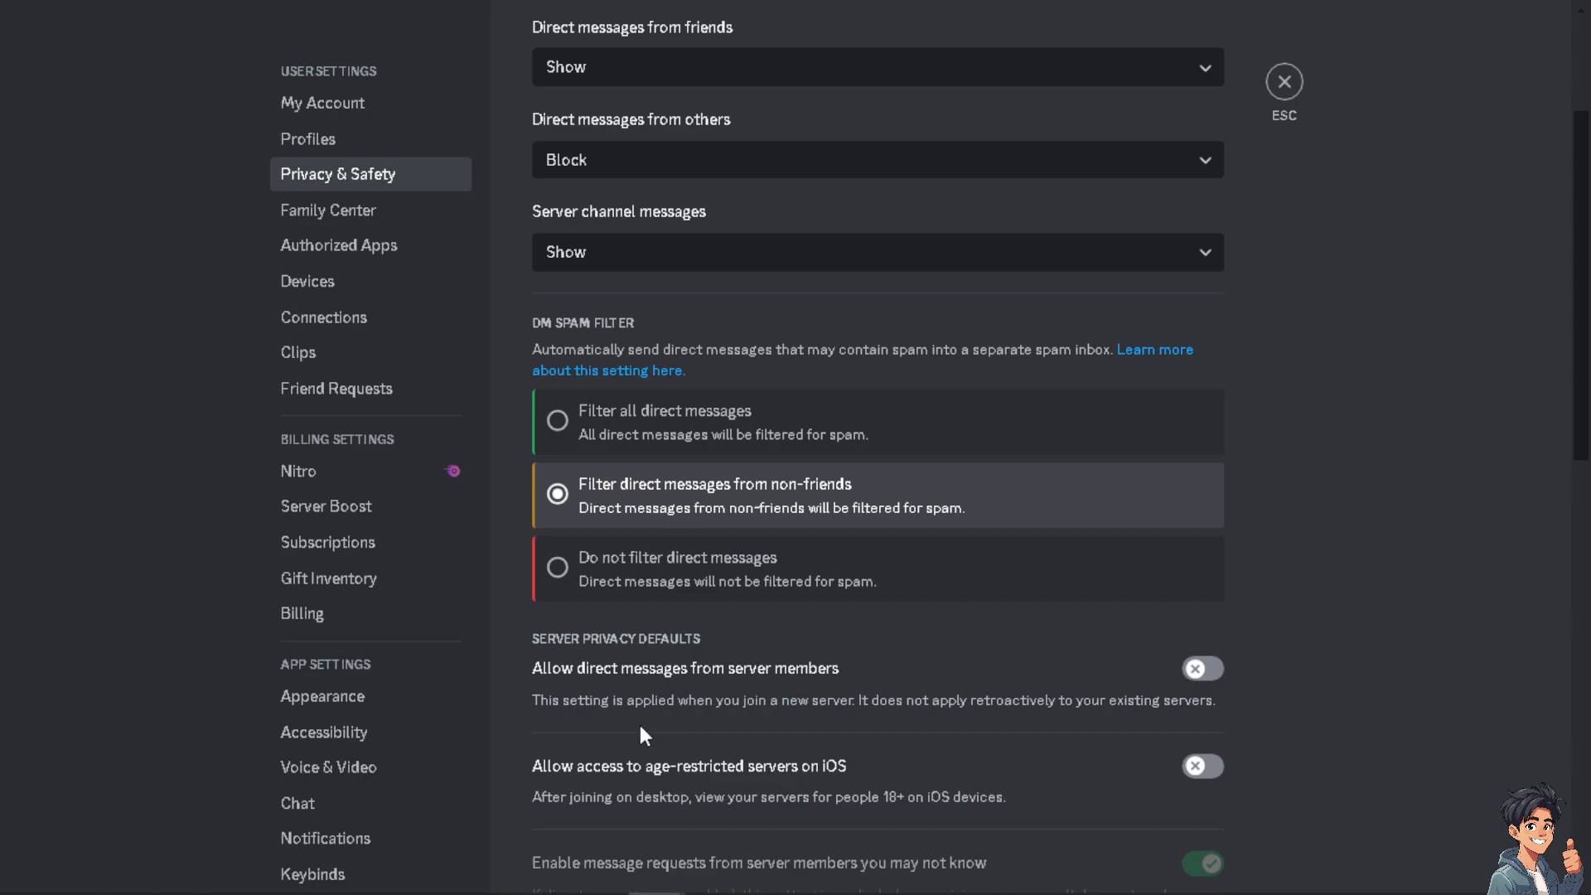
mouse_move(999, 695)
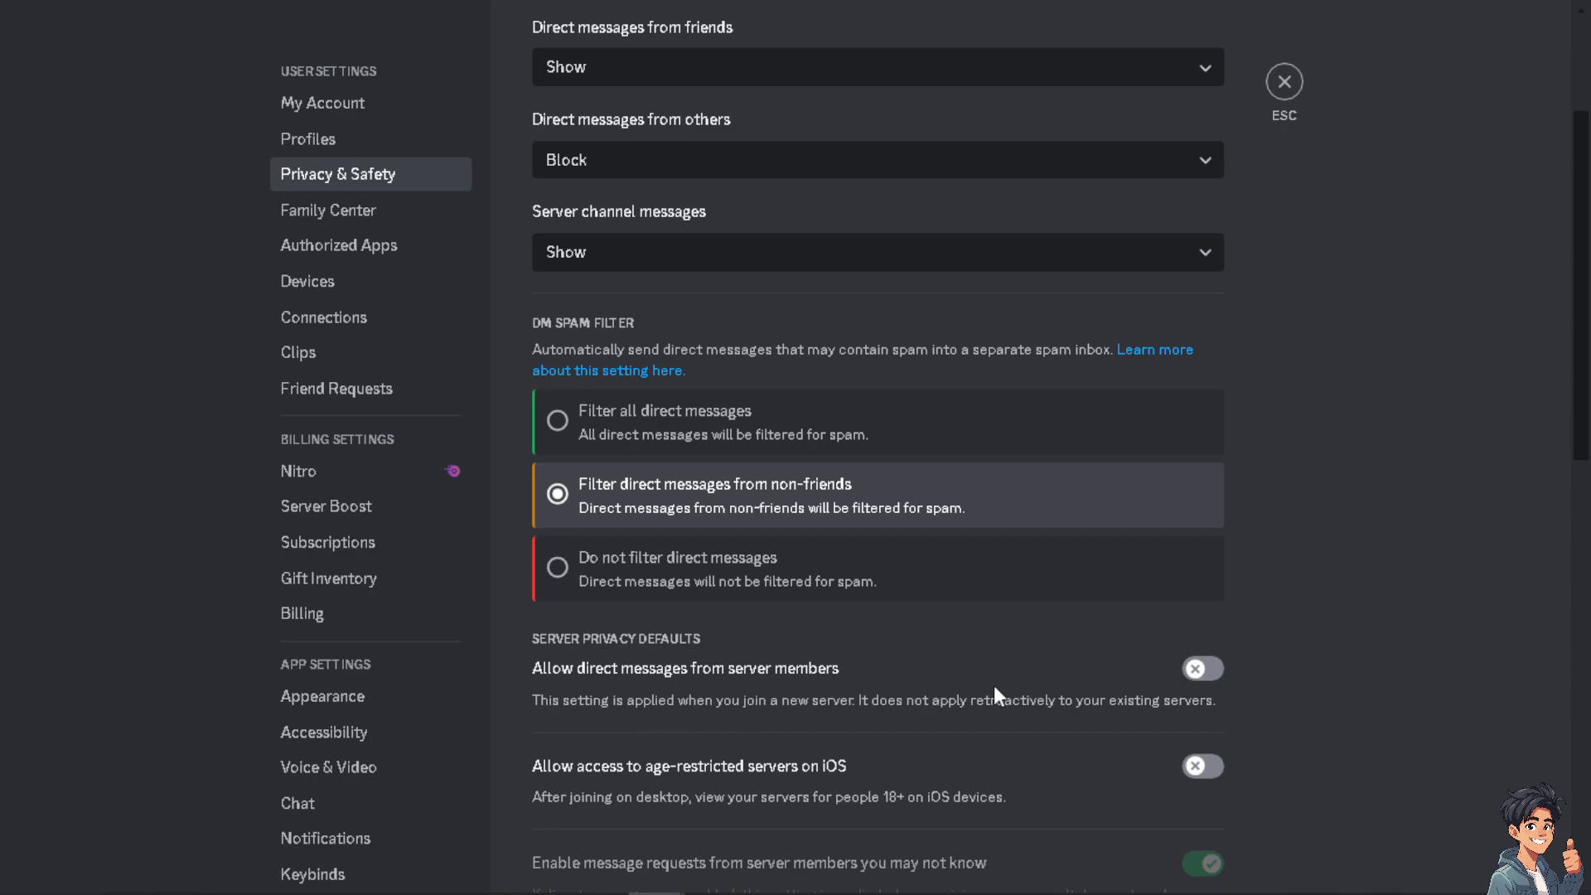
- Turn server-member DMs back on, answer the existing-servers prompt, and allow age-restricted app commands
left_click(1201, 667)
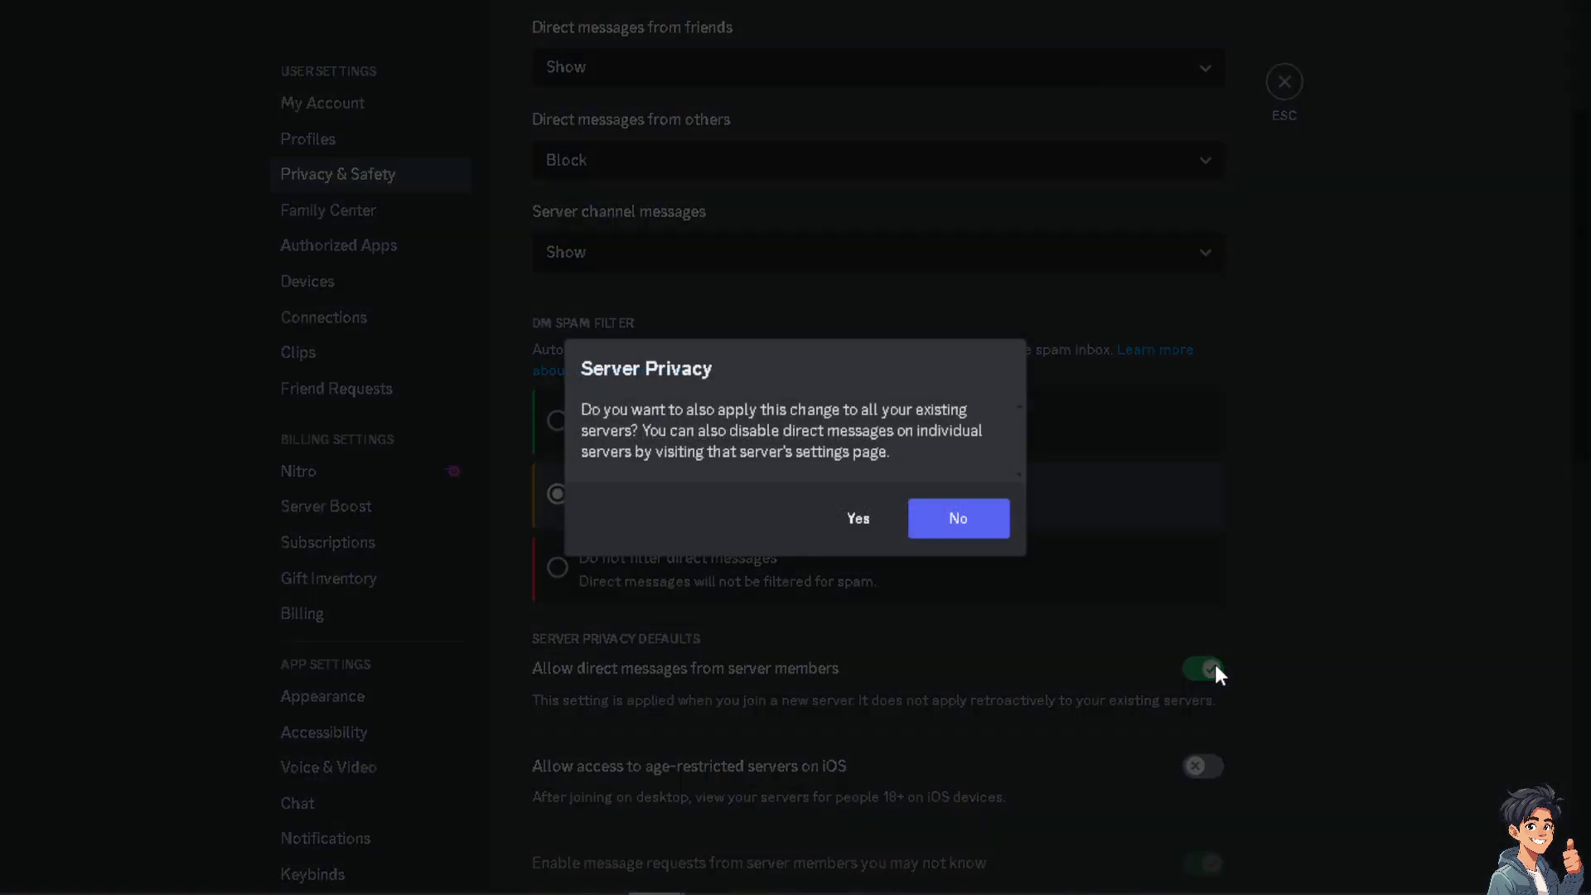
left_click(954, 518)
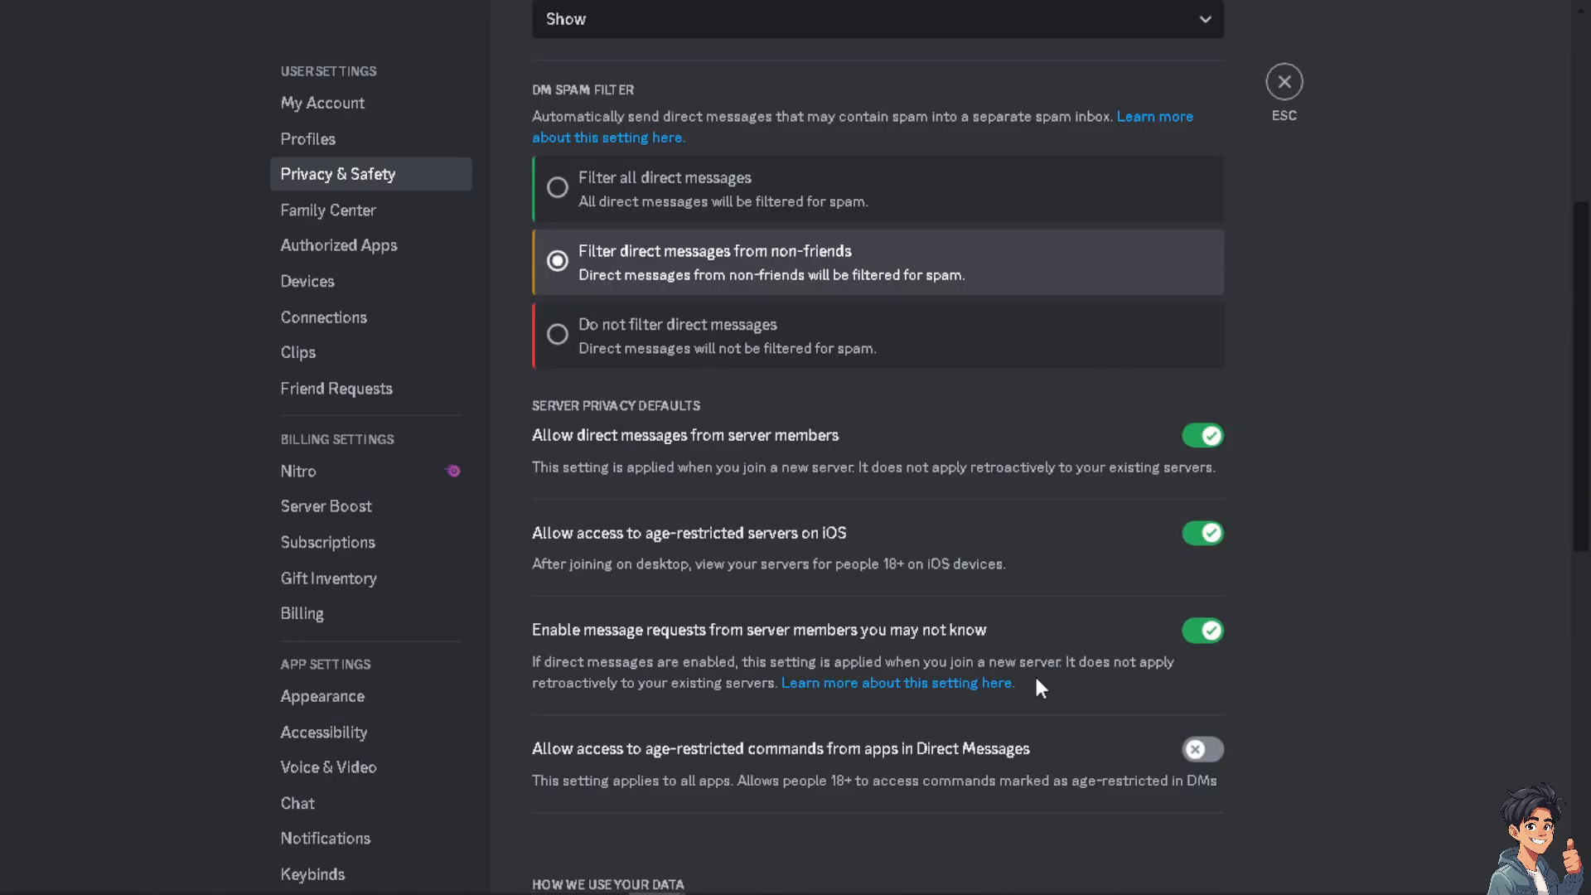
left_click(1201, 631)
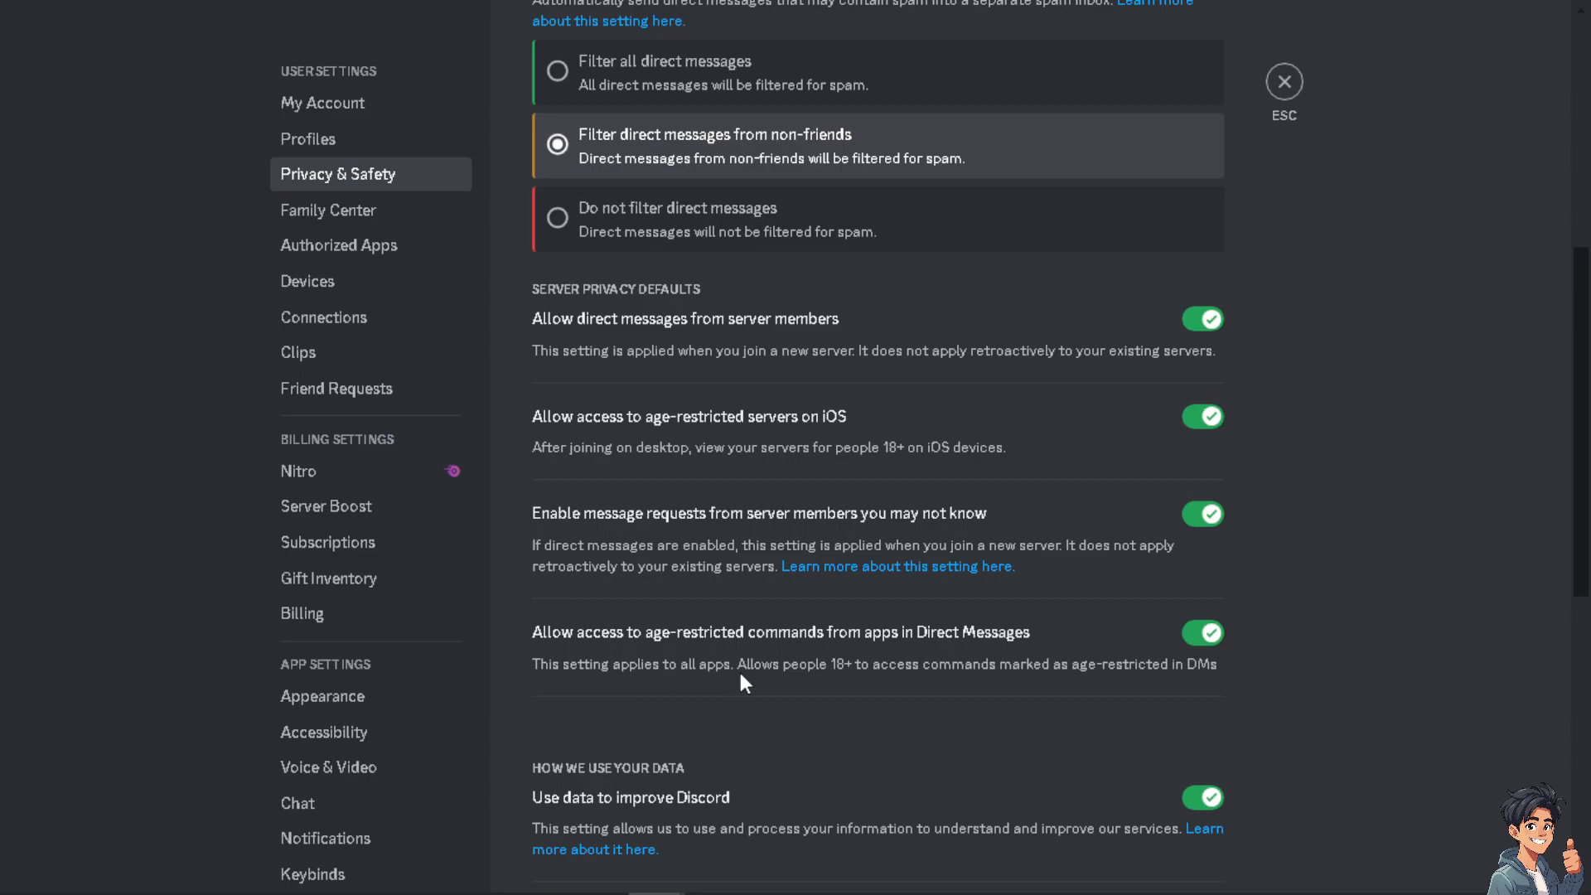
mouse_move(705, 695)
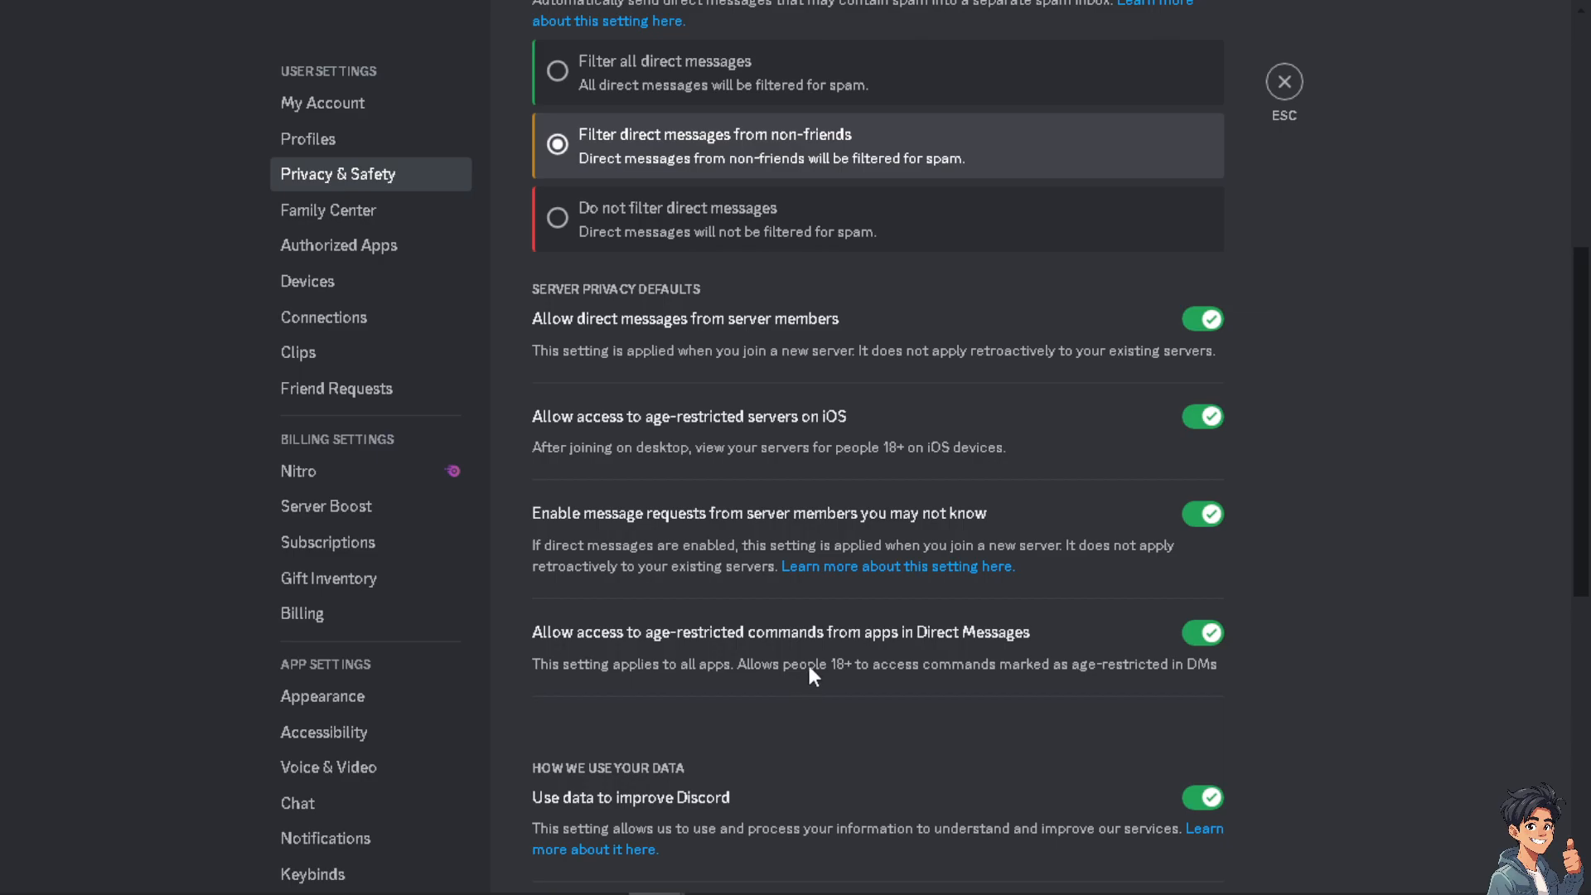
scroll("down", 3)
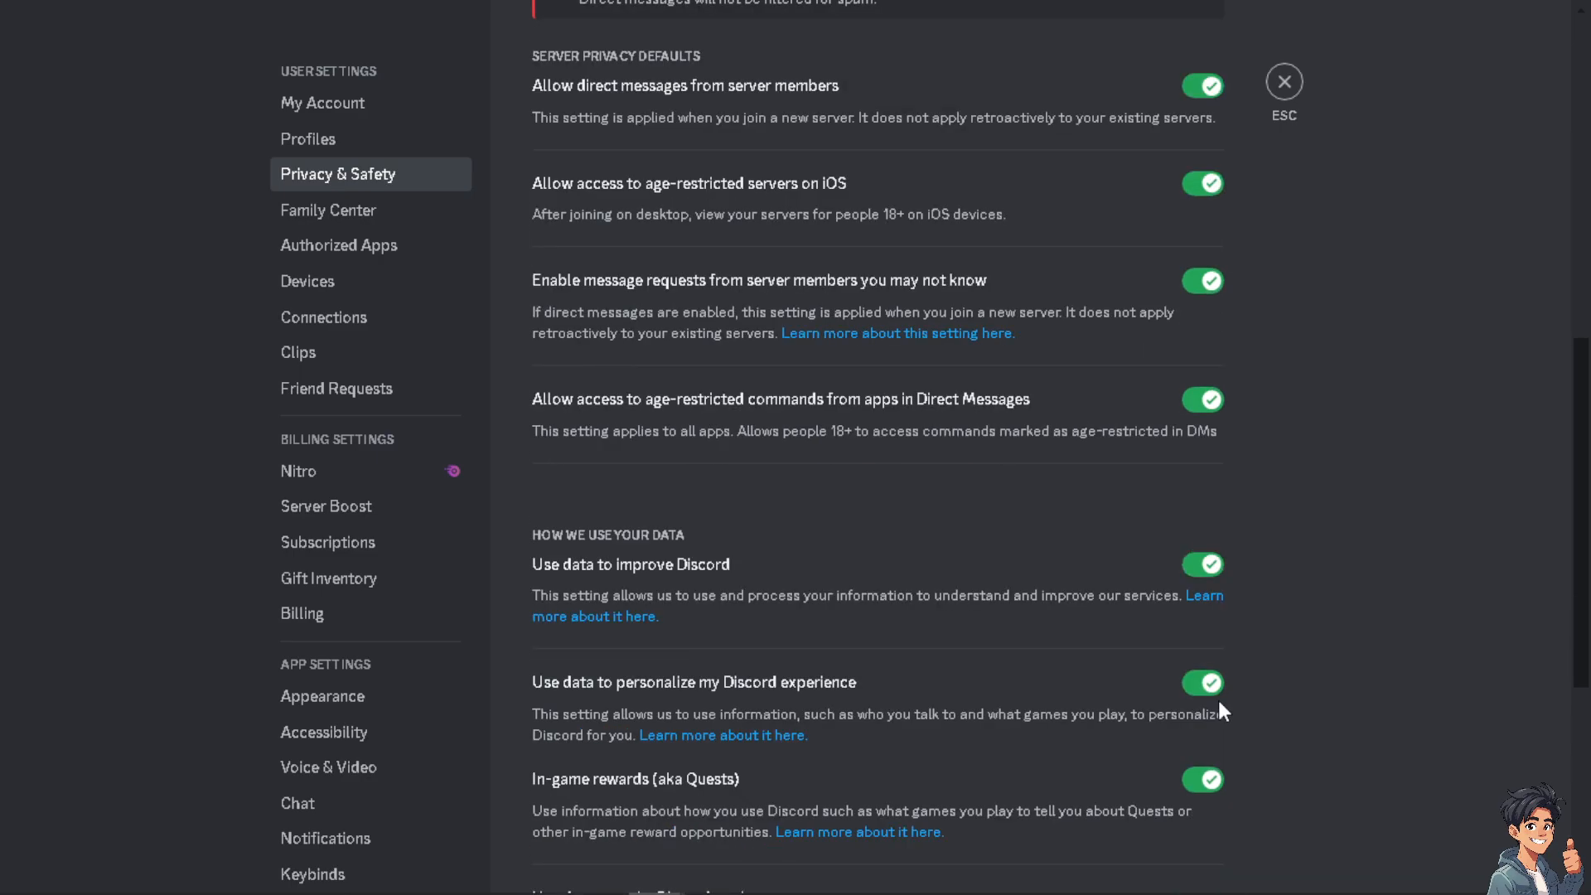
scroll("down", 3)
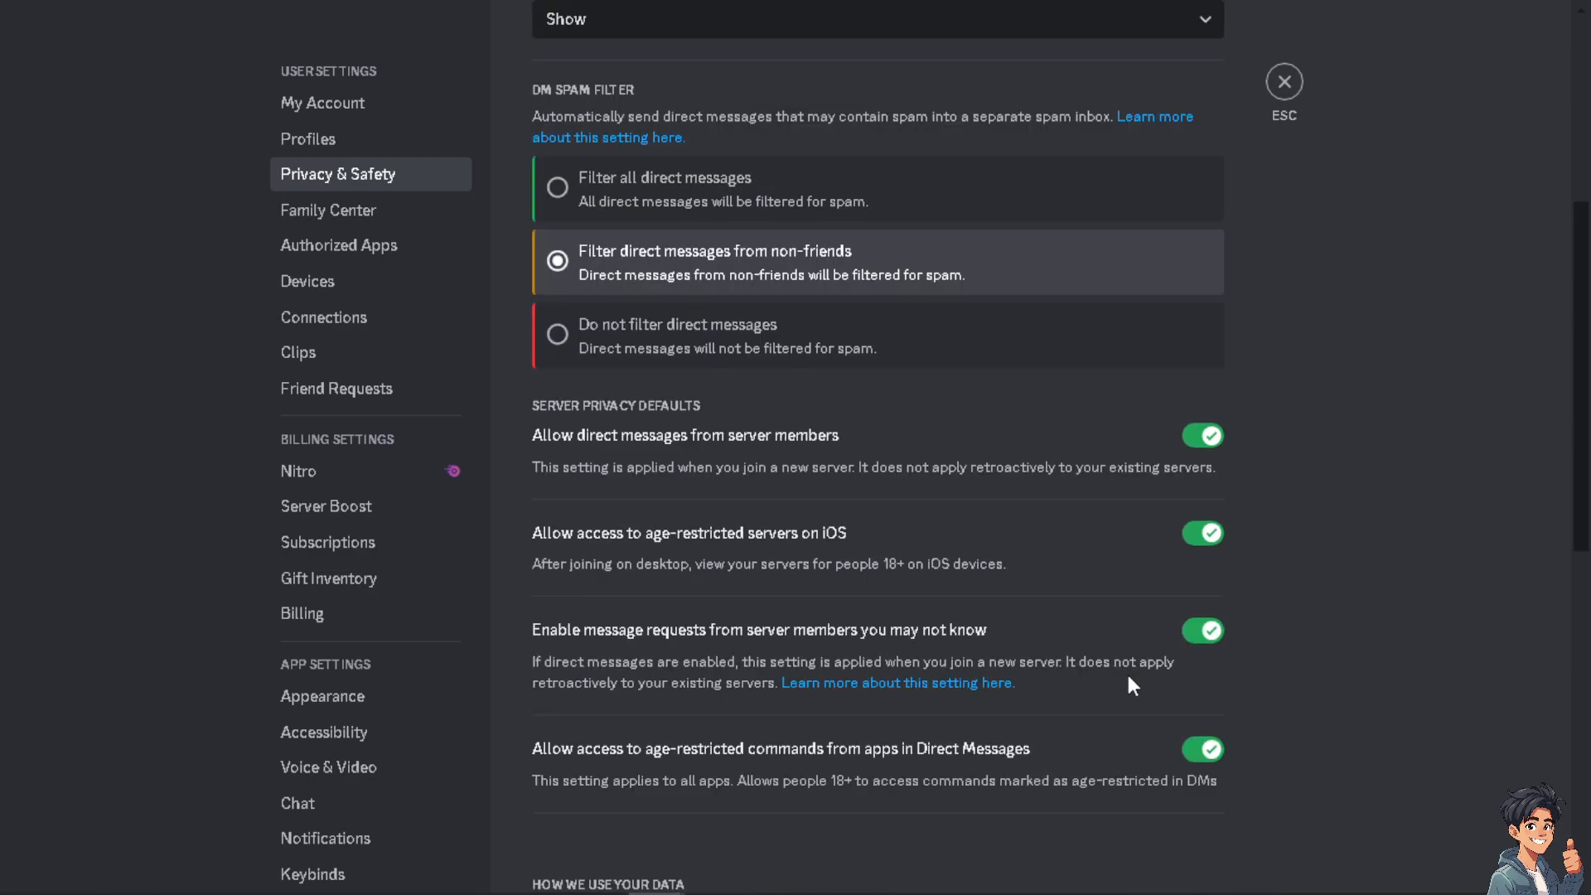
mouse_move(304, 90)
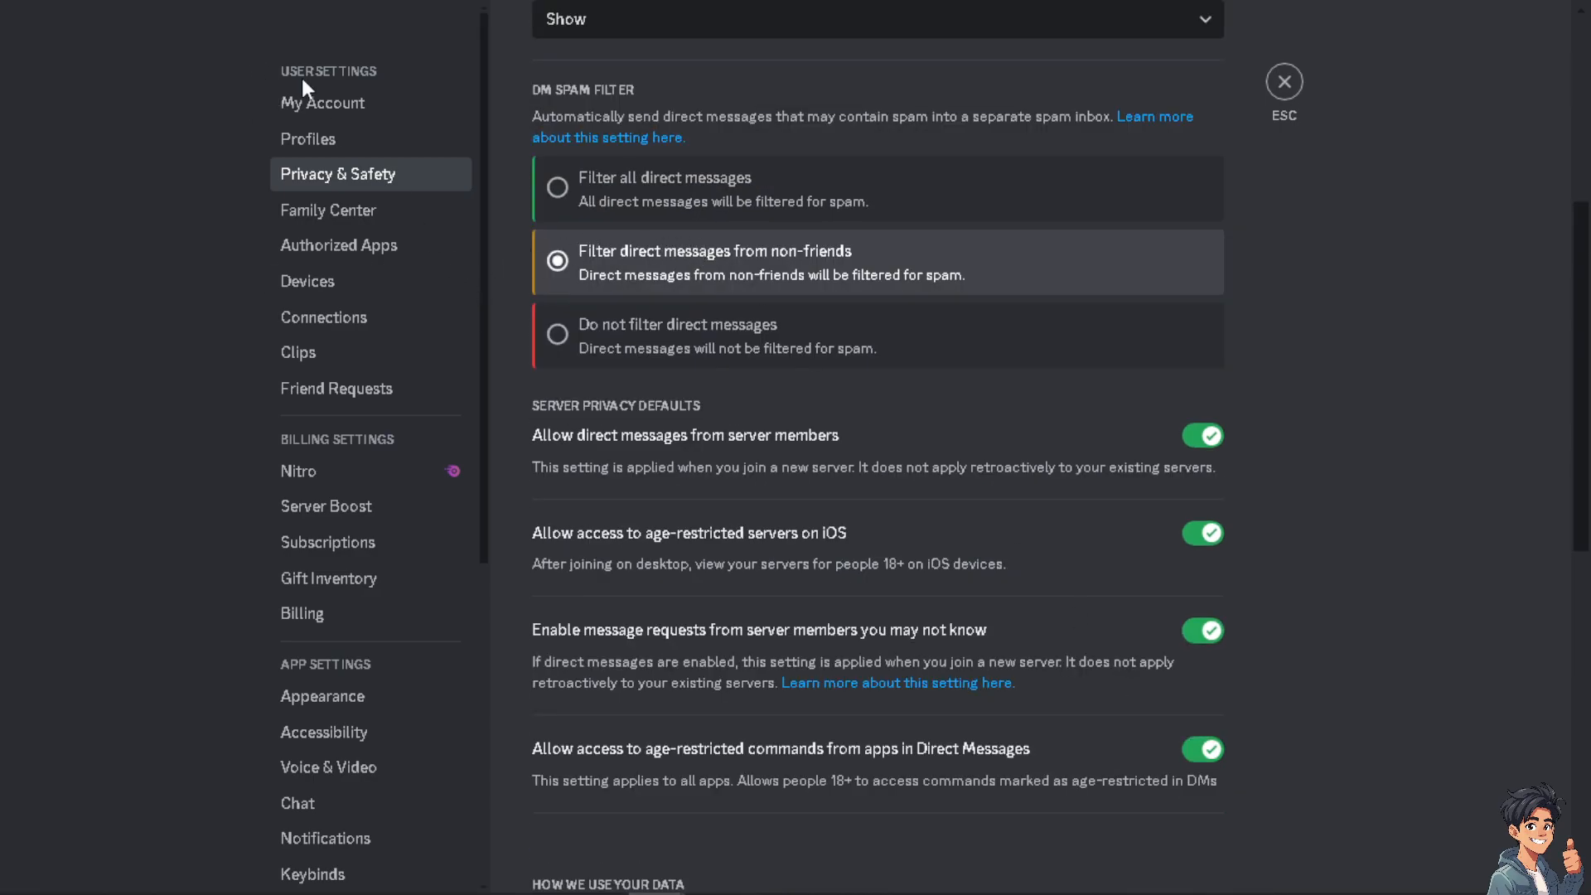
mouse_move(294, 76)
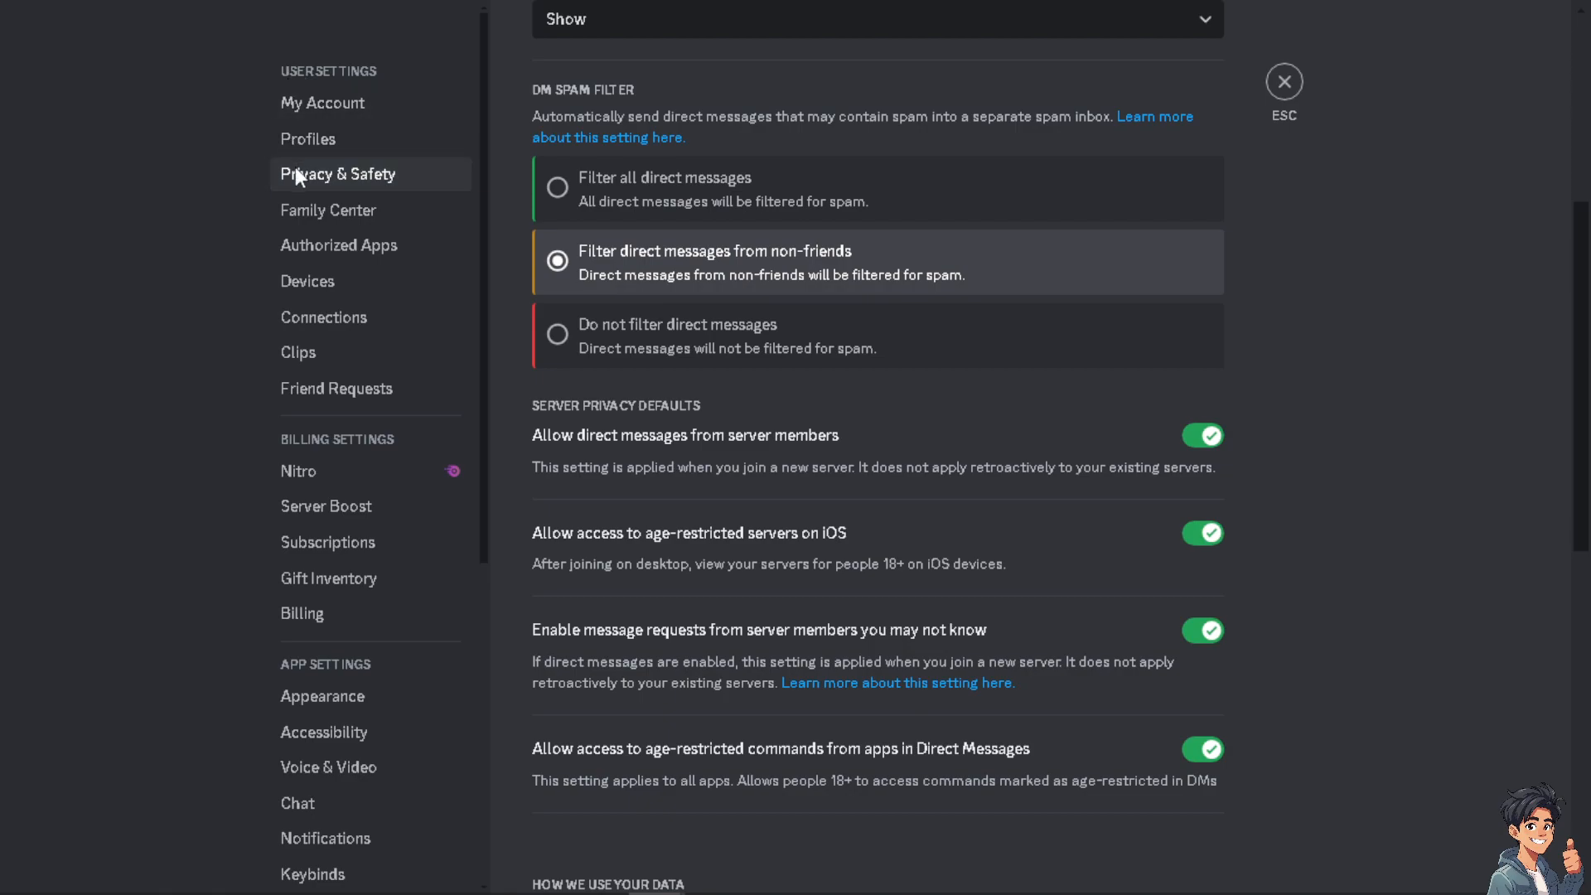
mouse_move(912, 325)
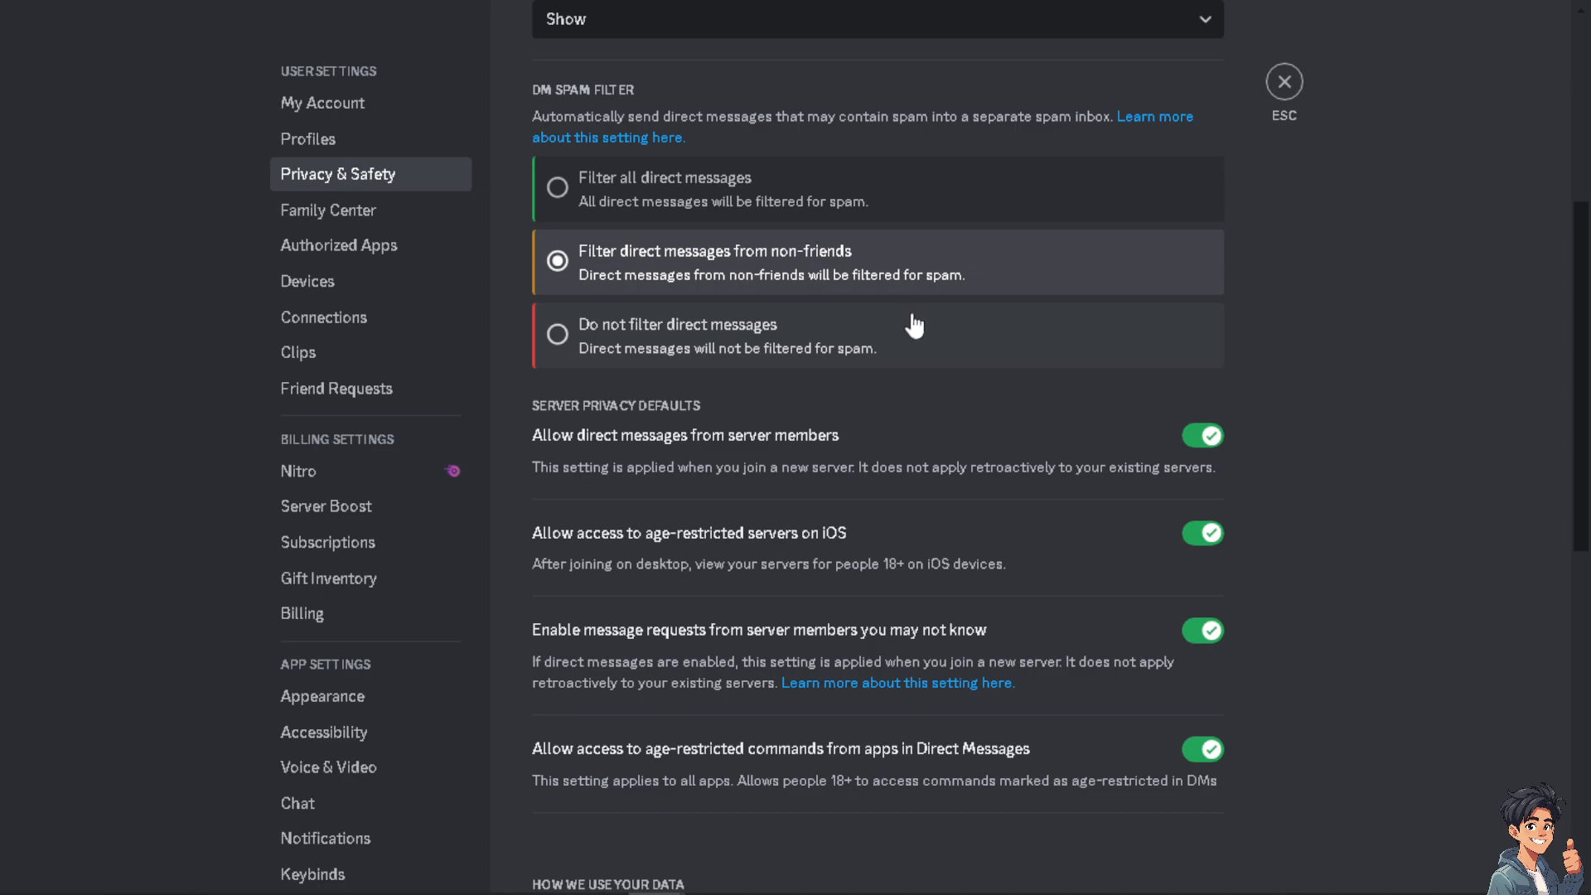
scroll("down", 3)
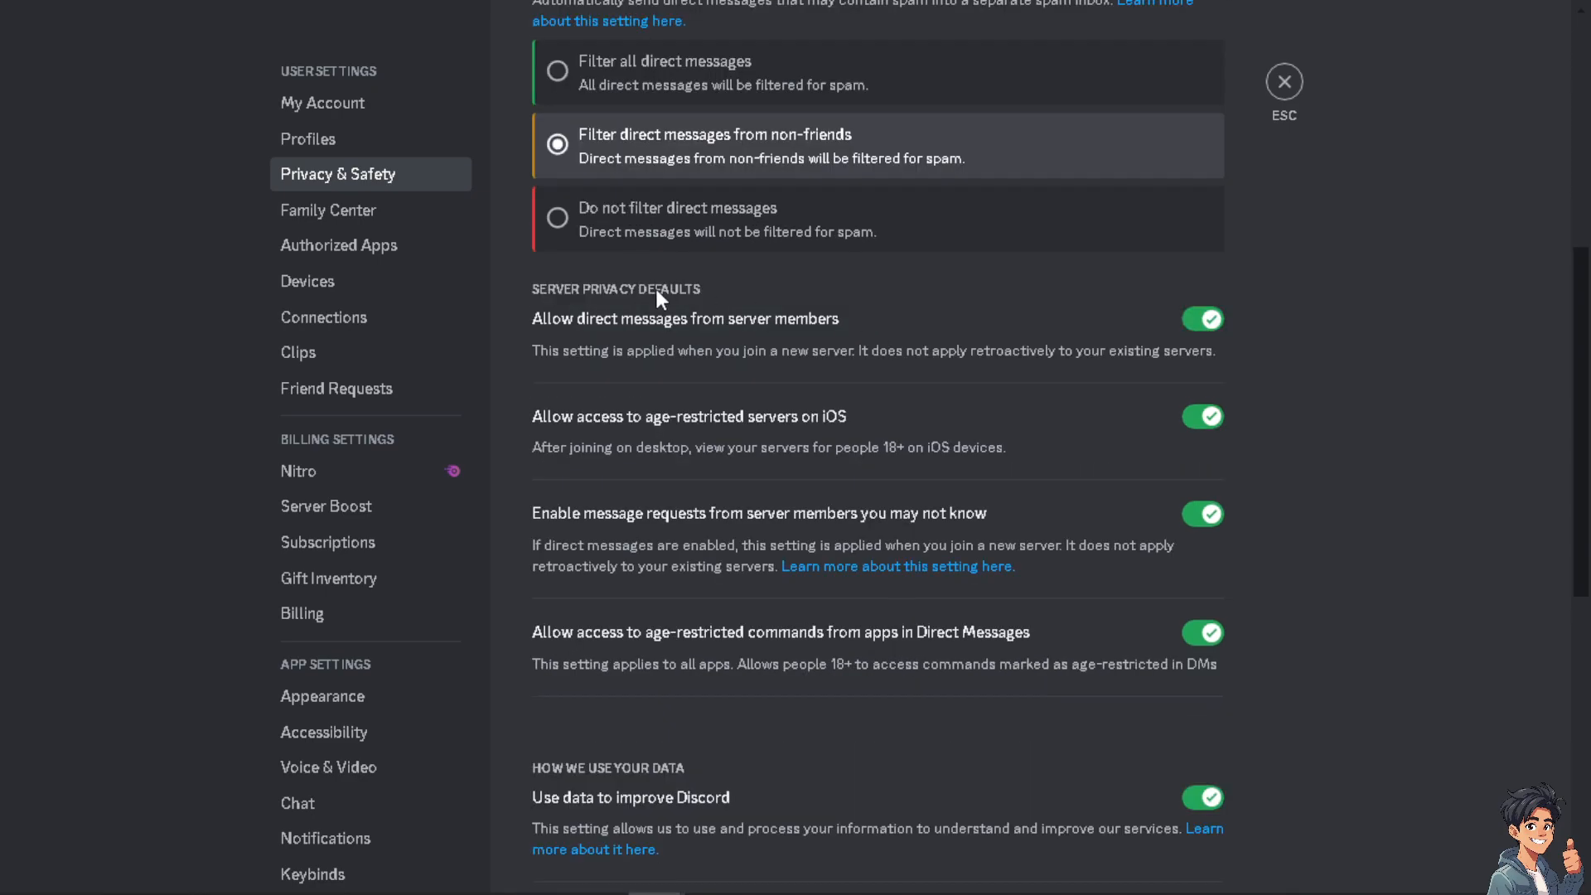
mouse_move(1187, 334)
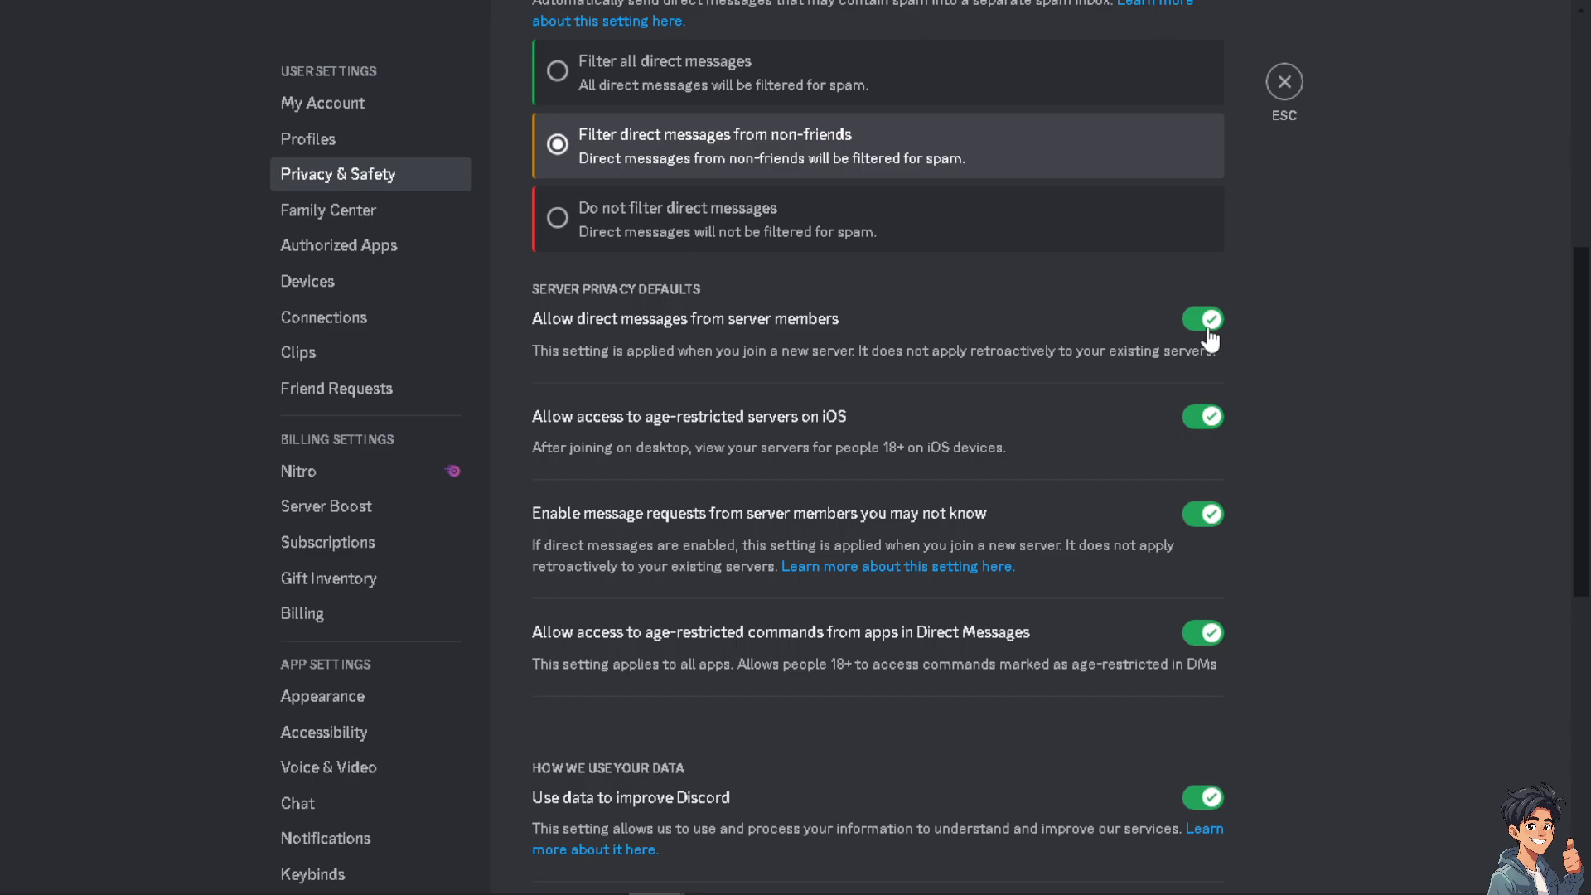
scroll("down", 3)
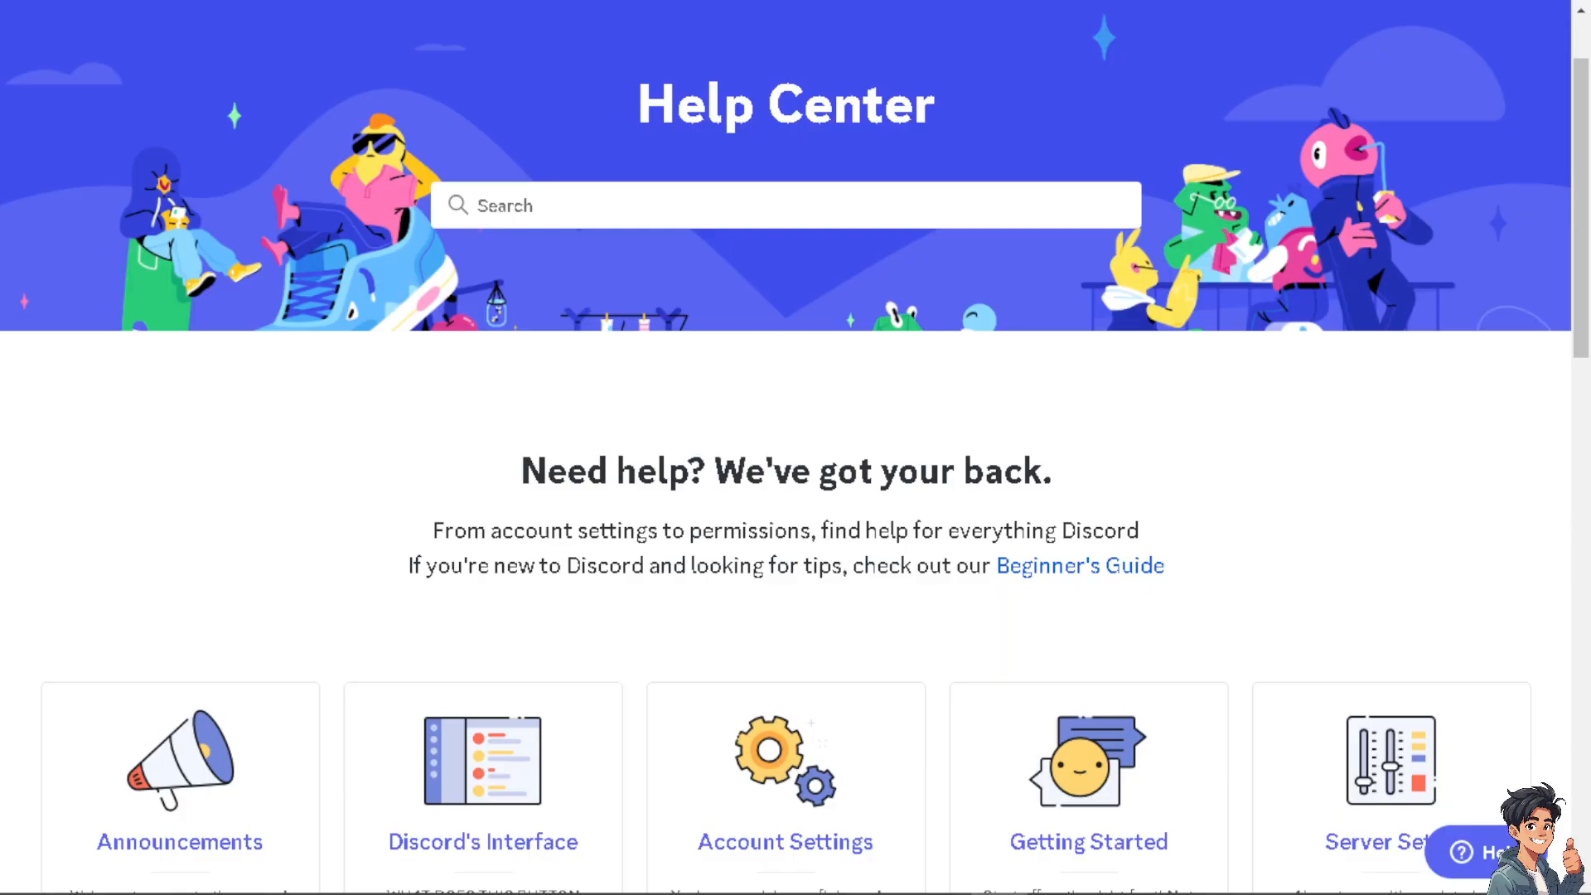
- Scroll the Help Center home past the category cards to the Other ways to find help footer
scroll("down", 3)
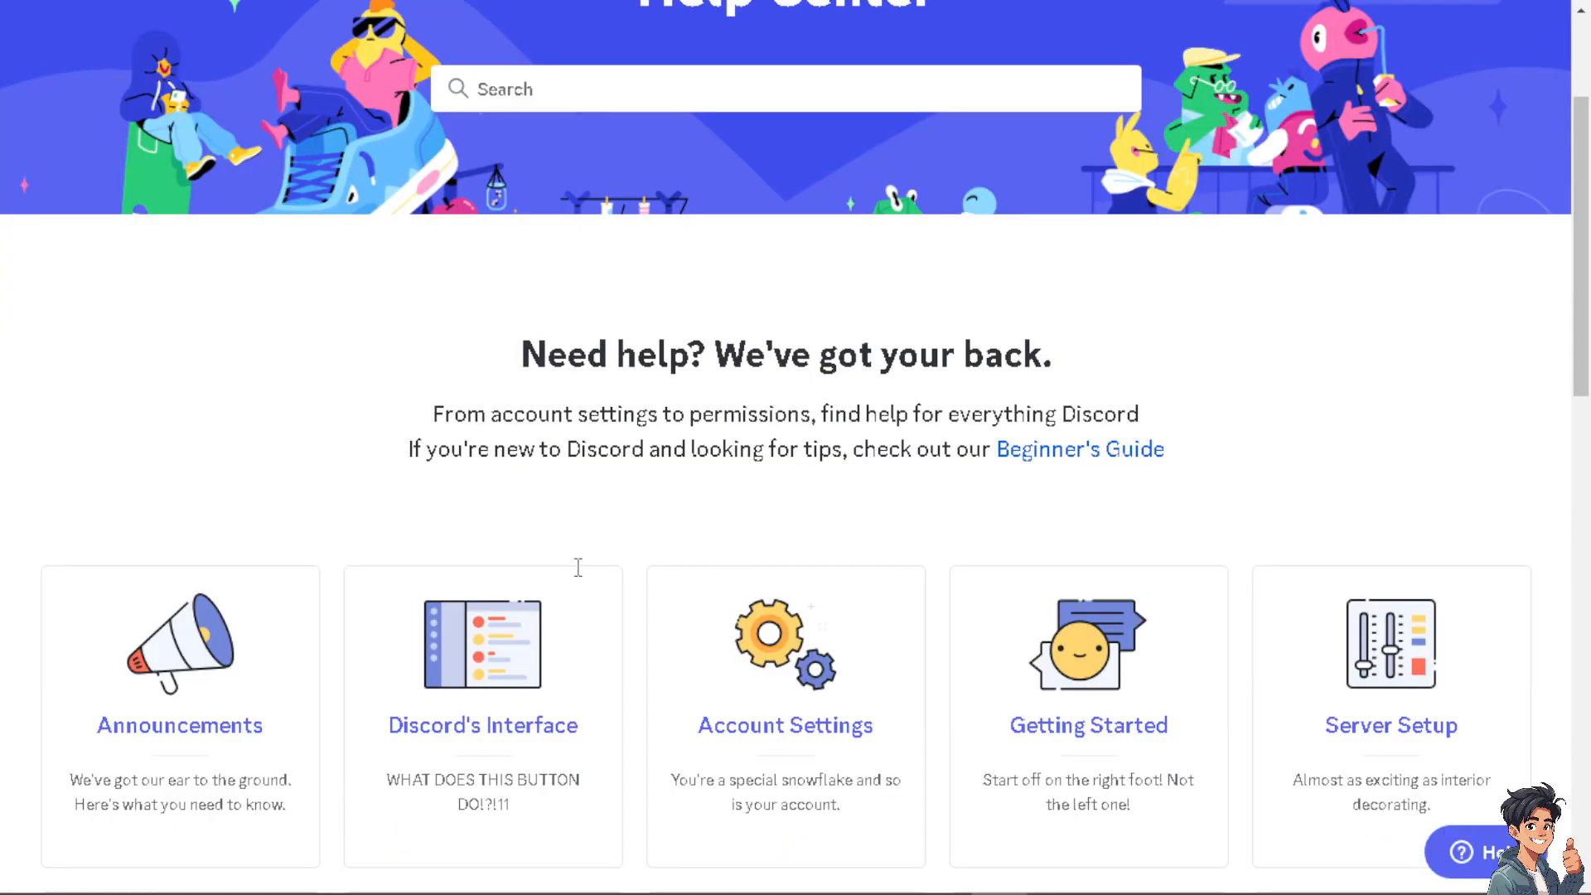
scroll("down", 3)
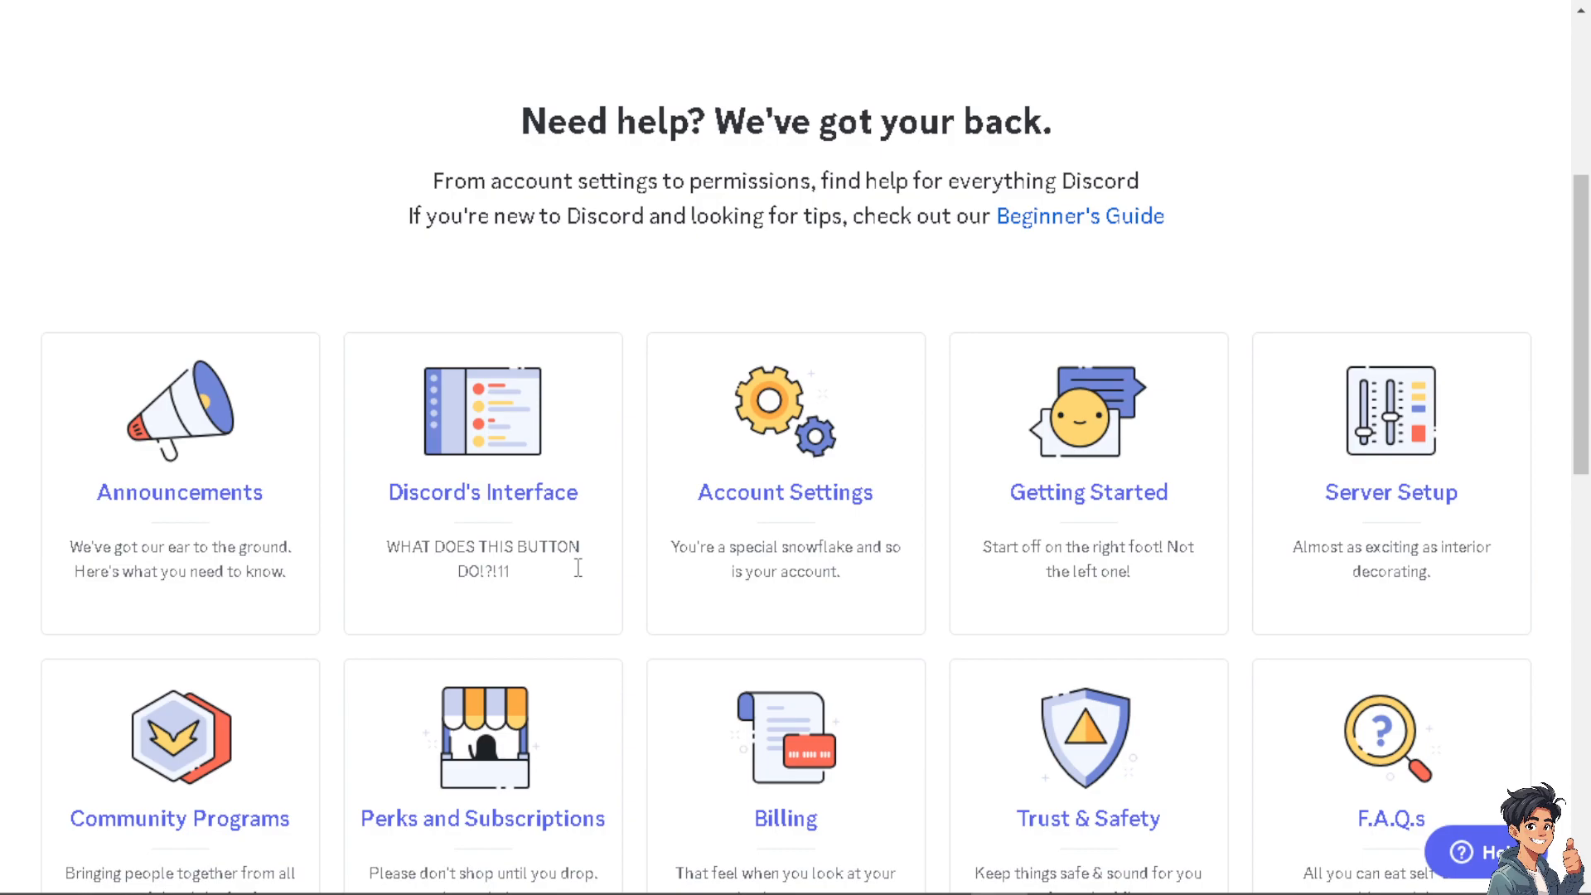
scroll("down", 3)
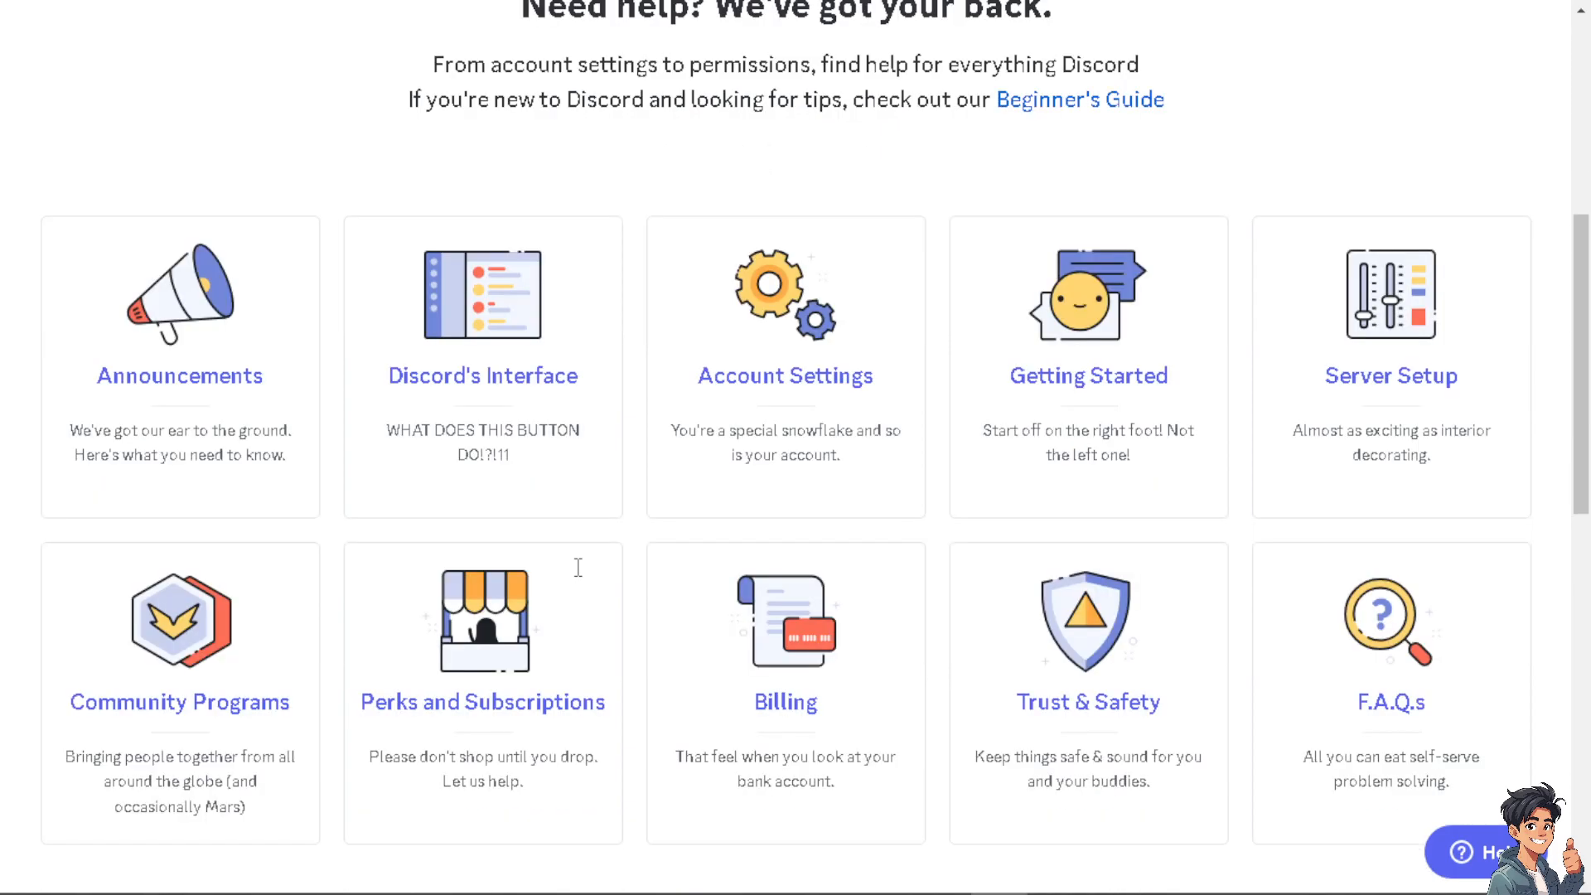
scroll("down", 3)
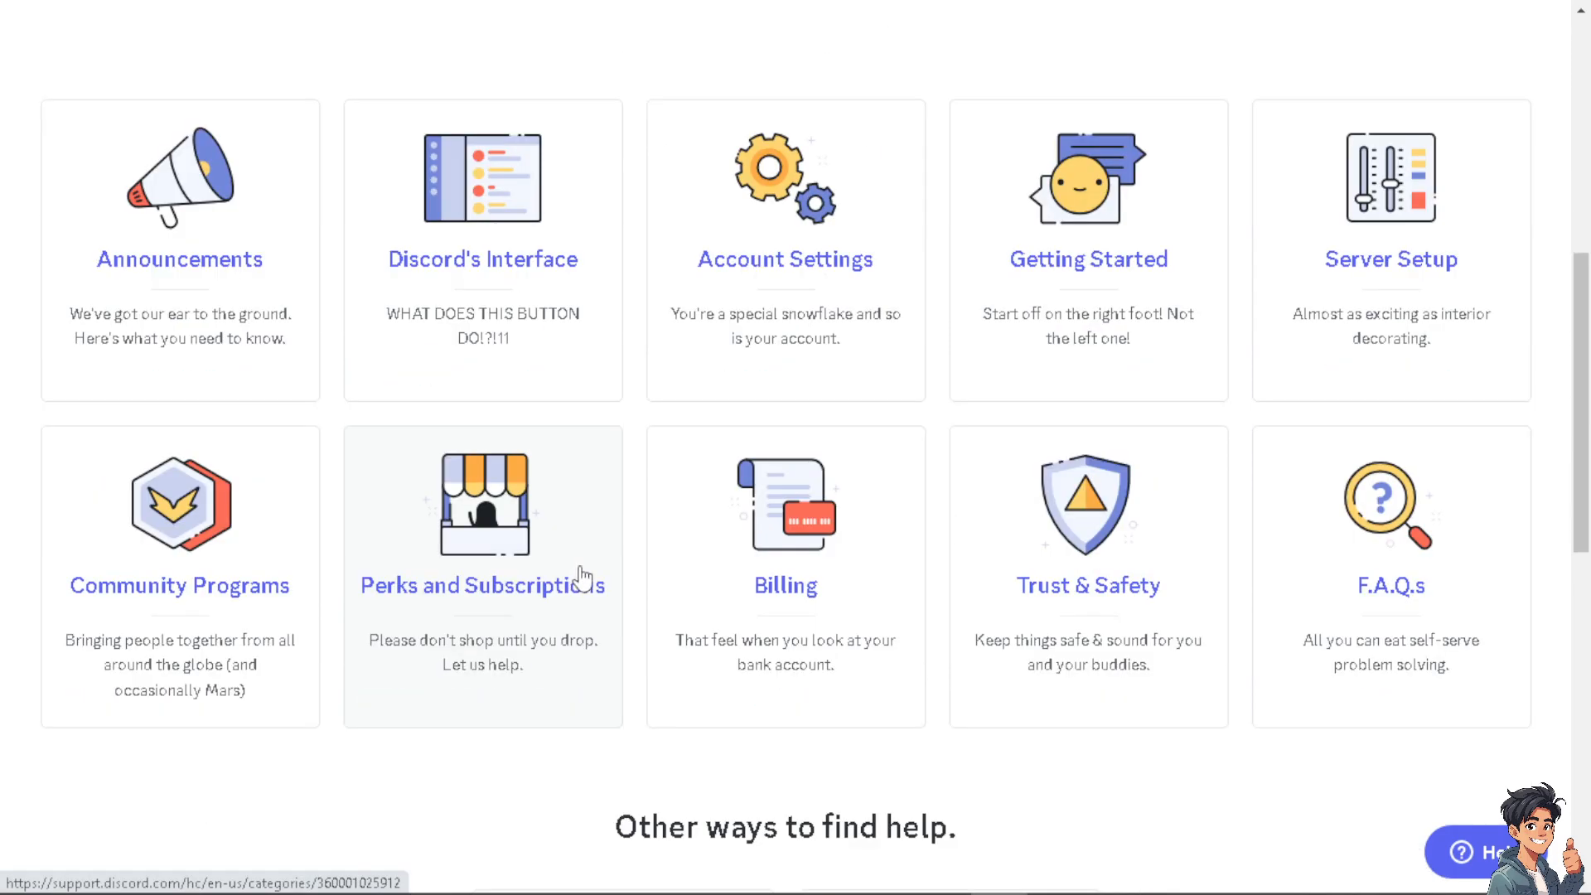
scroll("down", 3)
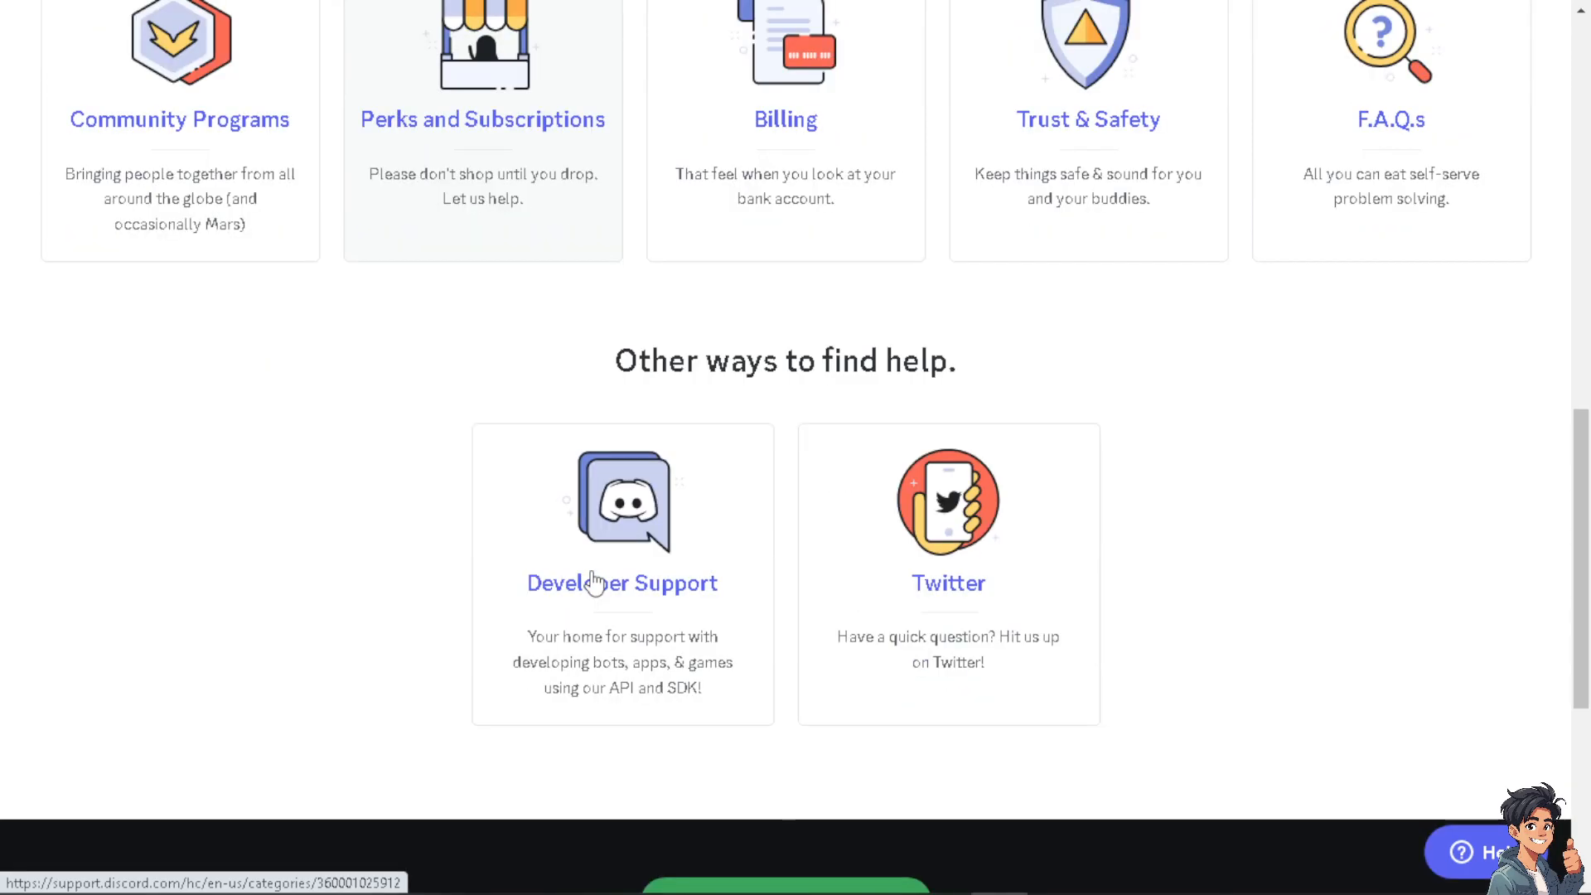
scroll("down", 3)
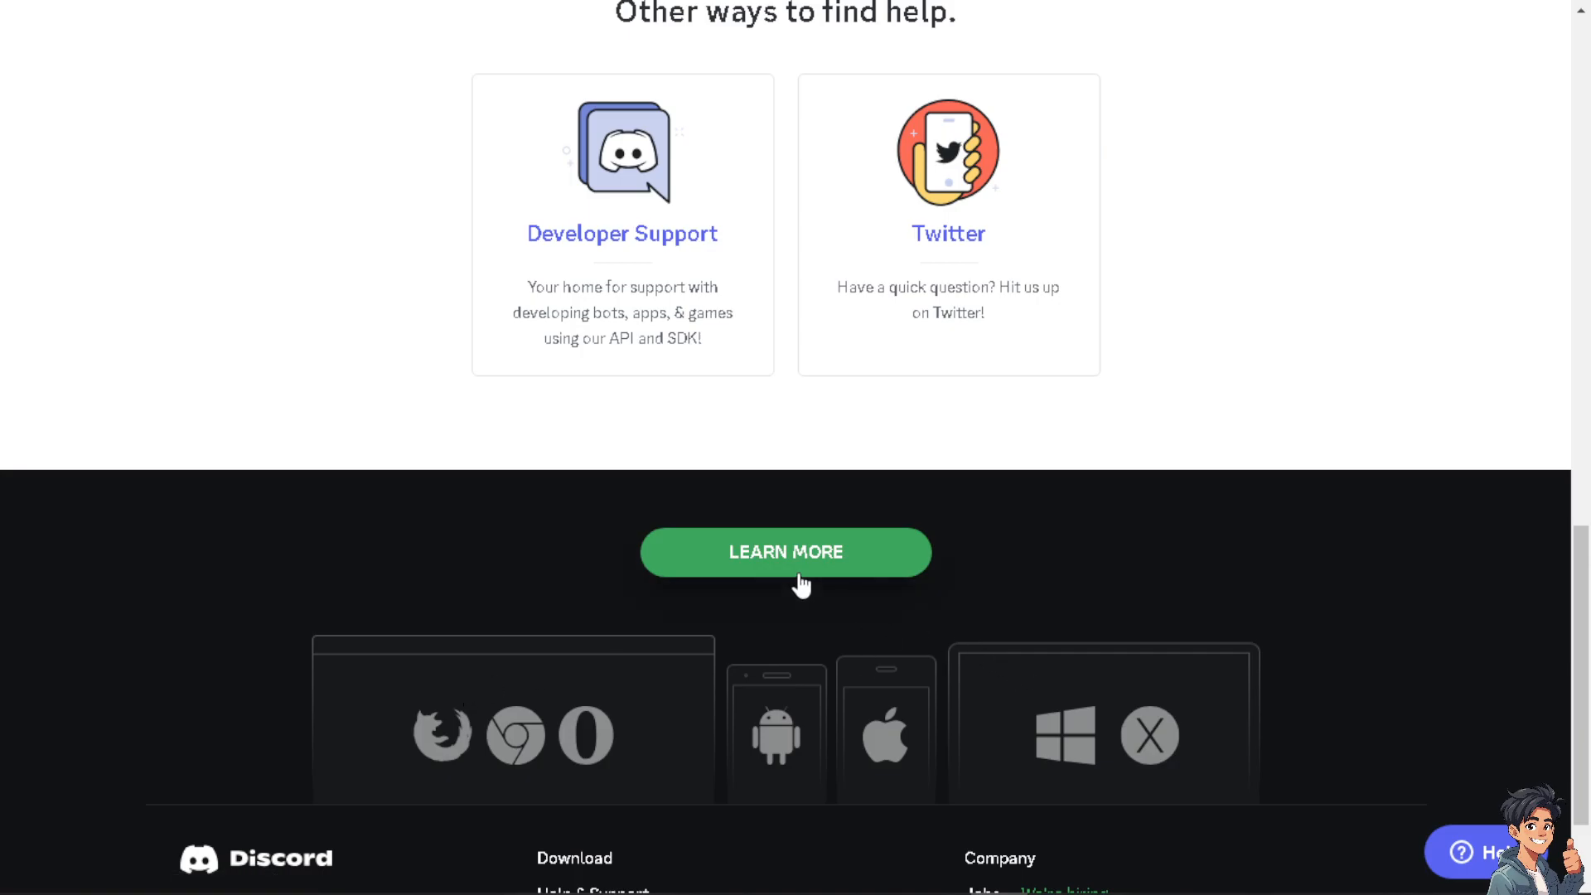
scroll("up", 3)
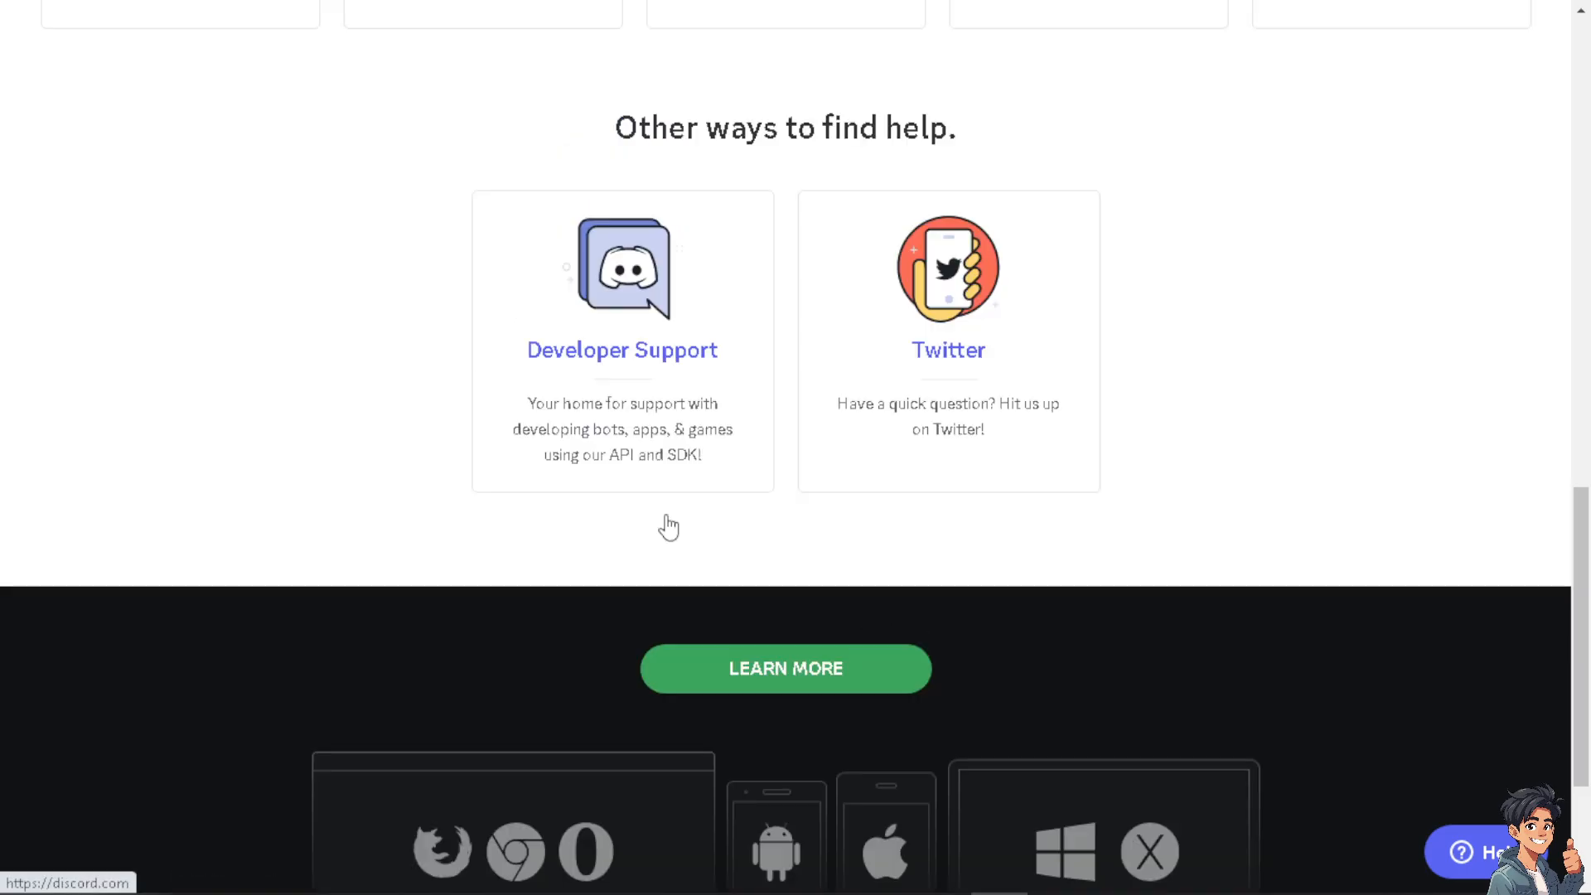